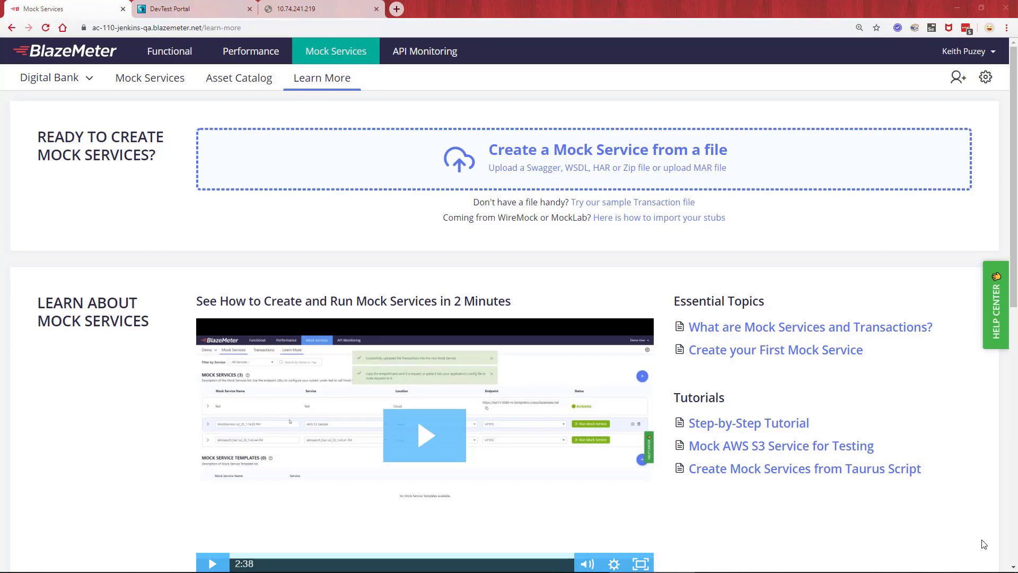
mouse_move(383, 134)
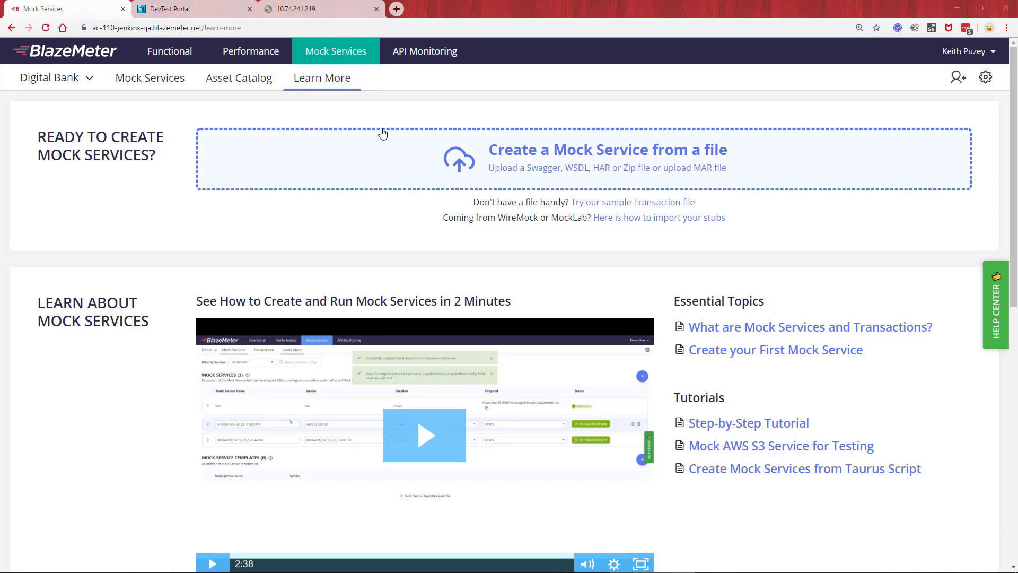
- Show the MAR Files list in the Asset Catalog, listing five existing MAR files
left_click(238, 77)
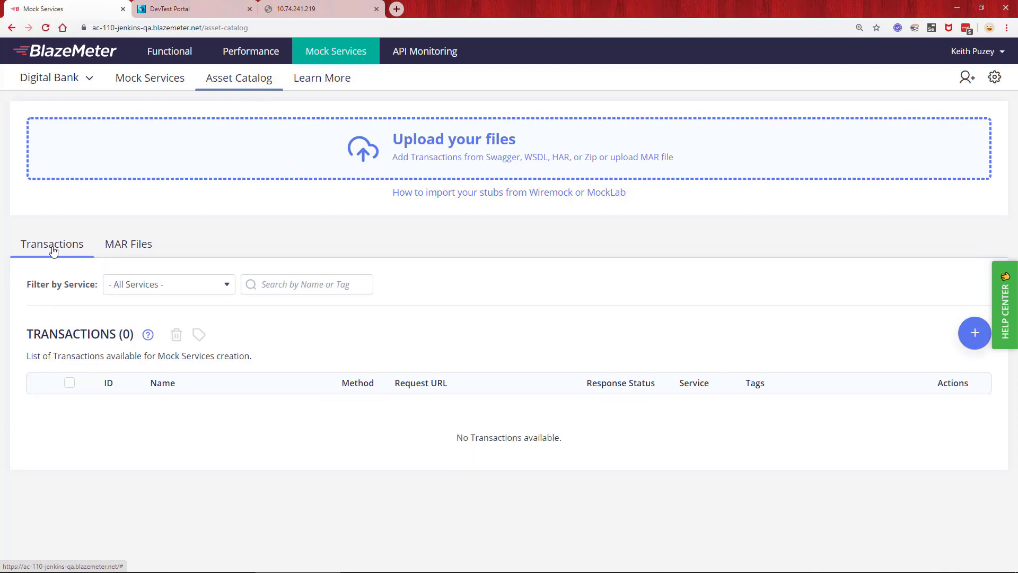
mouse_move(128, 248)
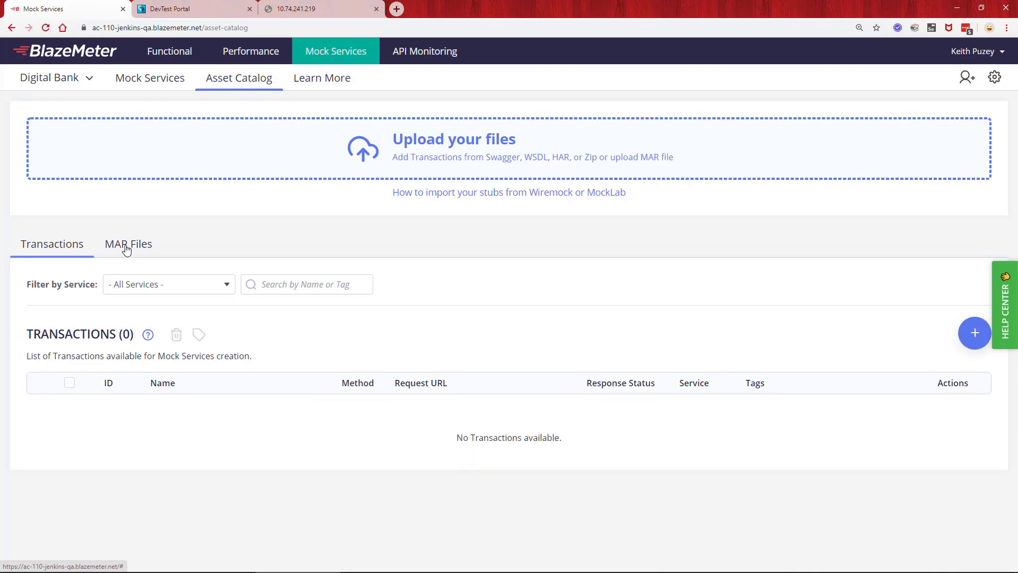
left_click(128, 244)
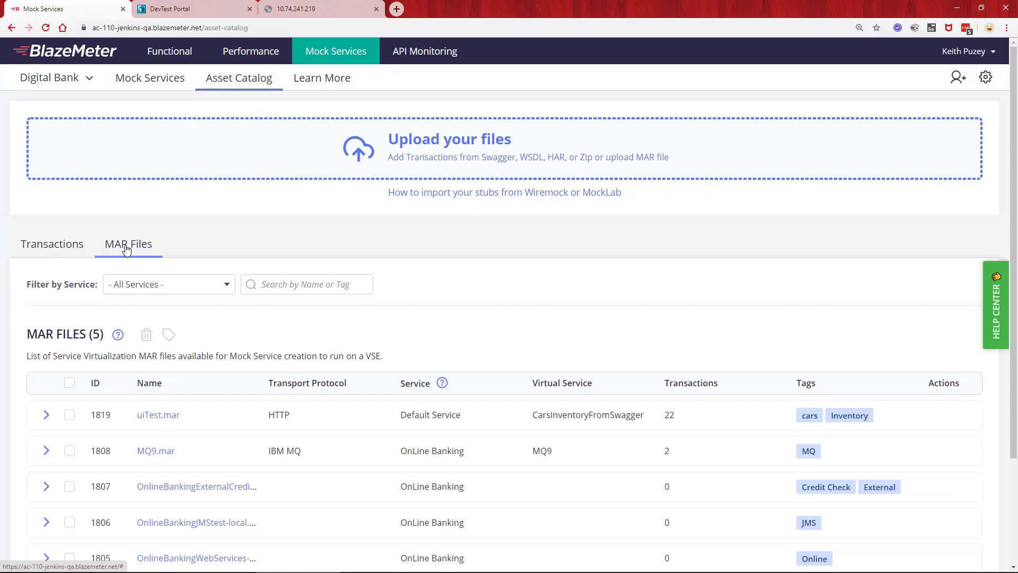
mouse_move(336, 446)
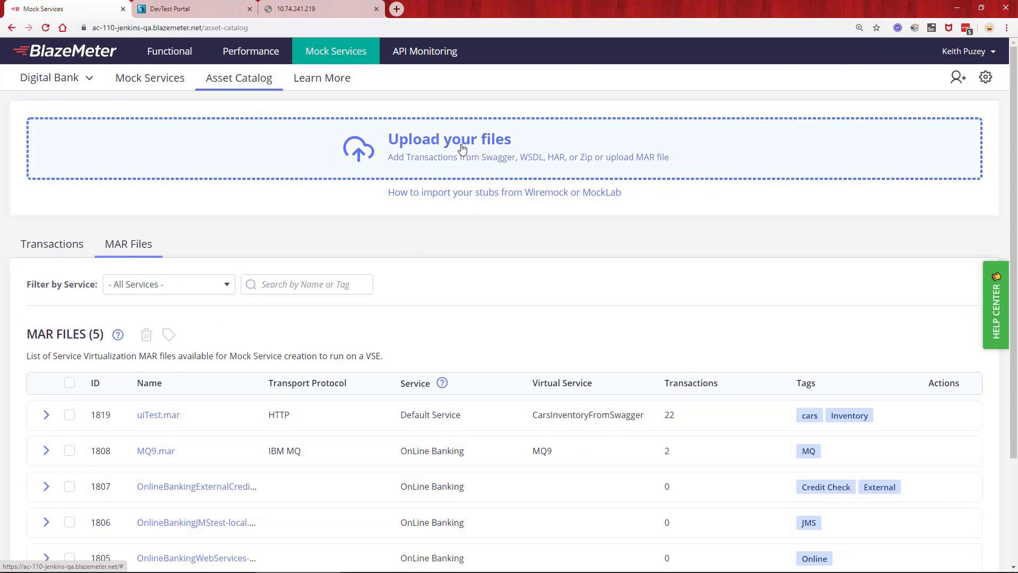
- Upload ATM.mar as a new MAR file for import
left_click(447, 148)
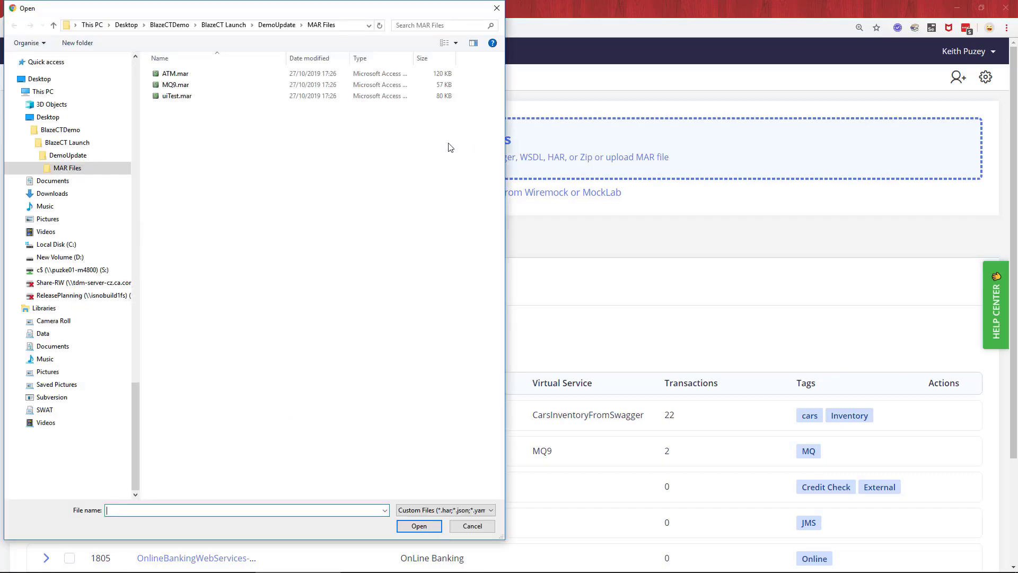
left_click(175, 74)
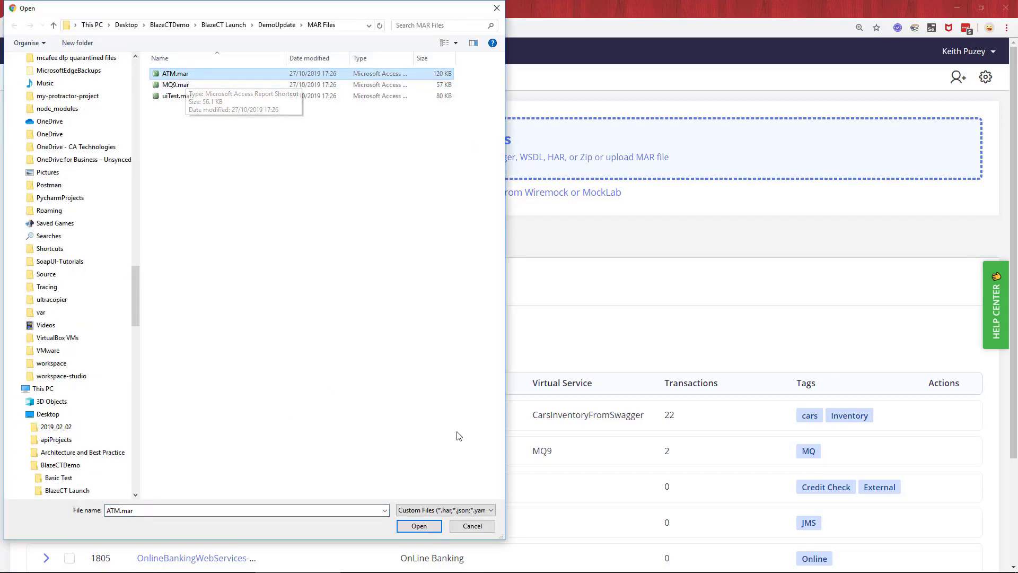
left_click(419, 526)
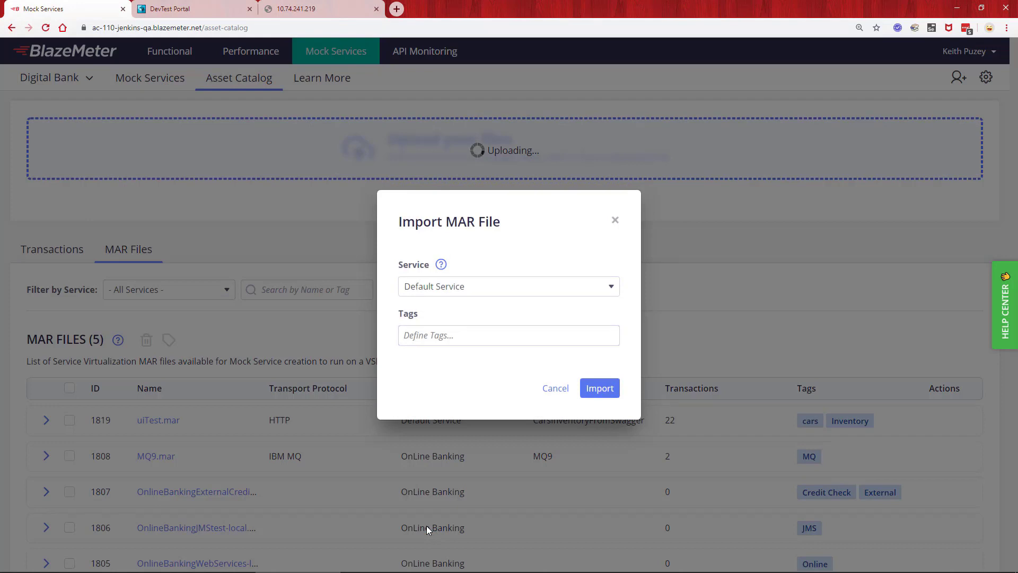
mouse_move(665, 409)
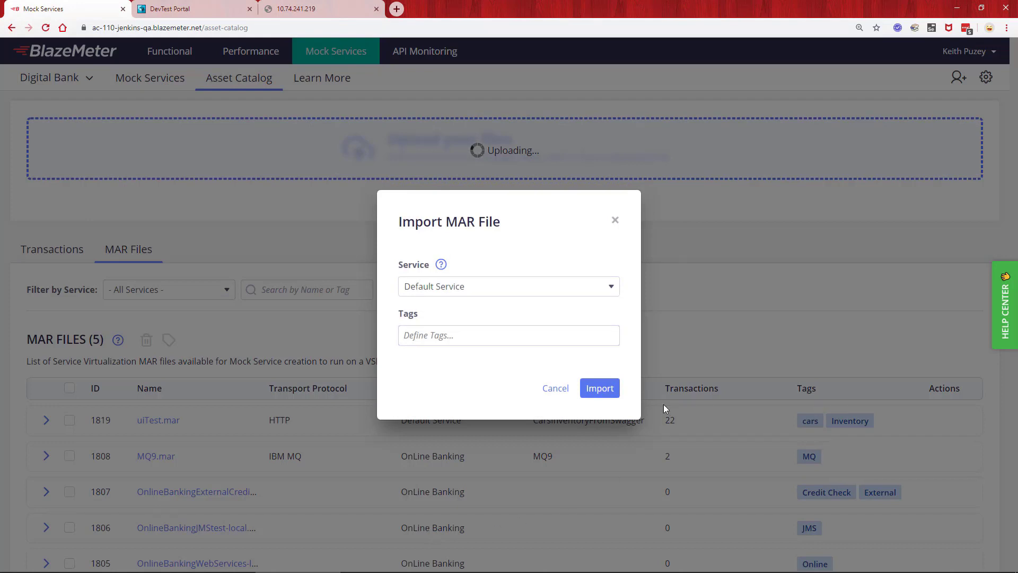
- Assign ATM.mar to the OnLine Banking service and tag it ATM and Service
left_click(608, 287)
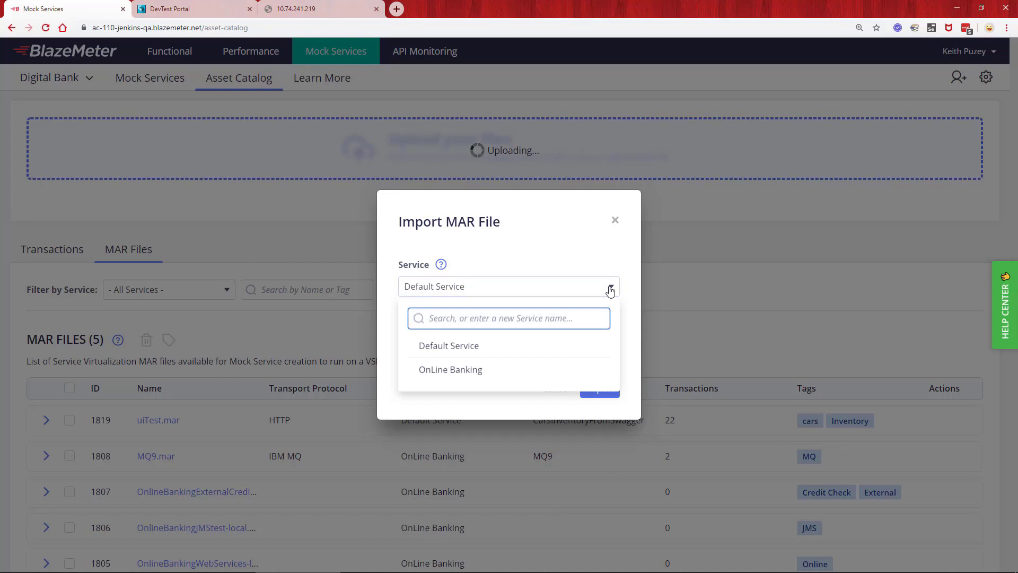
mouse_move(449, 369)
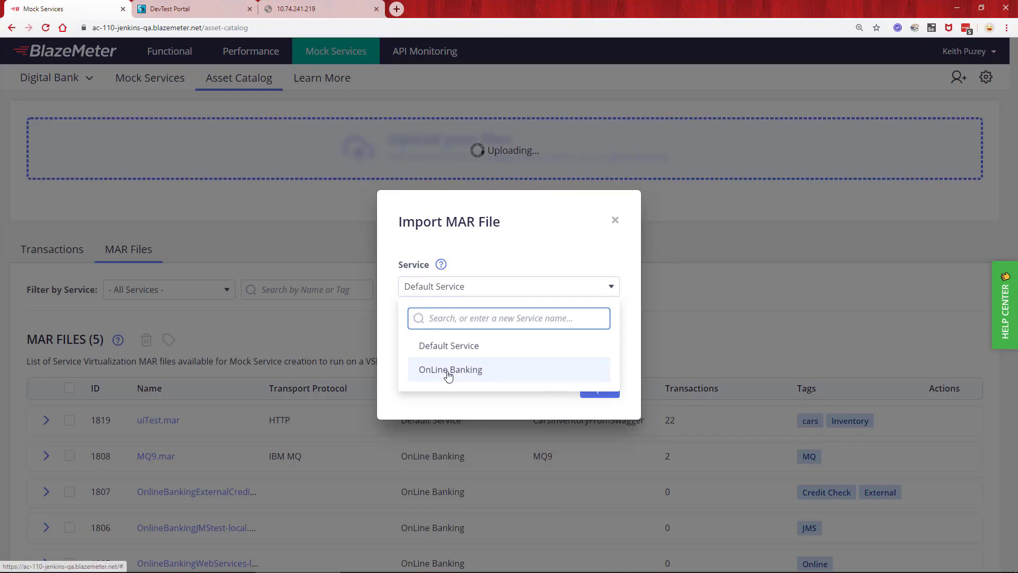
left_click(450, 369)
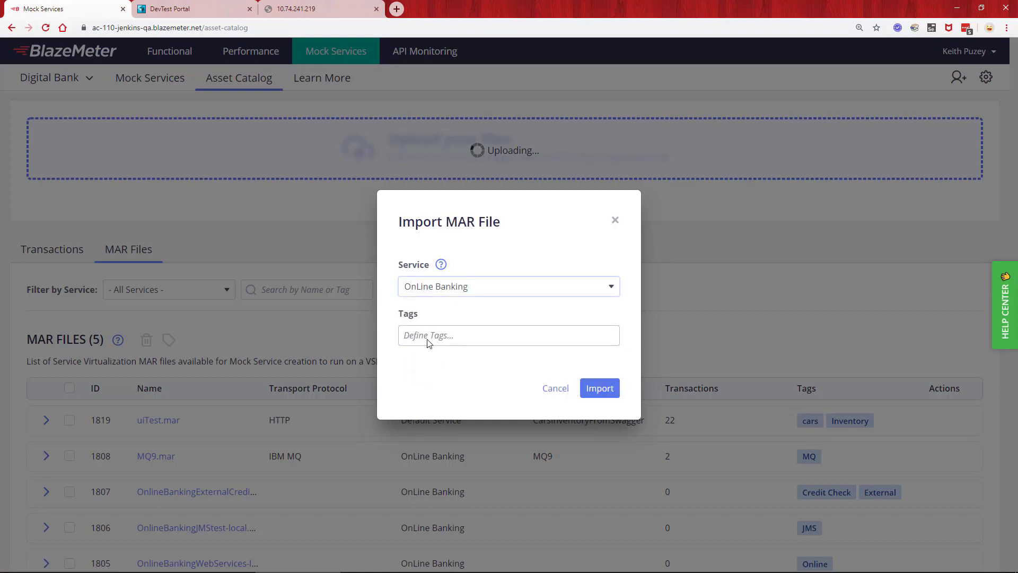
type("ATM")
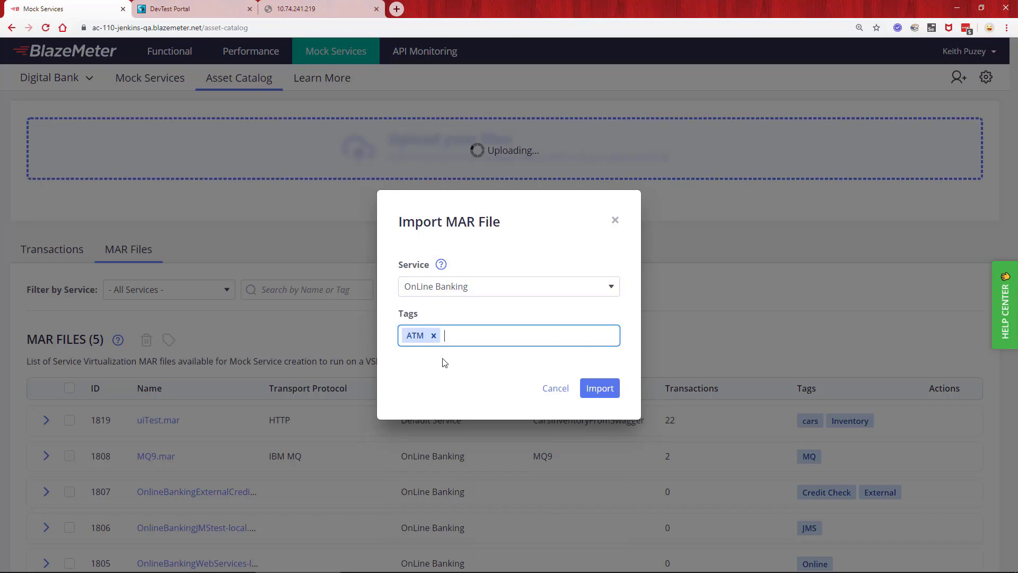
type("T")
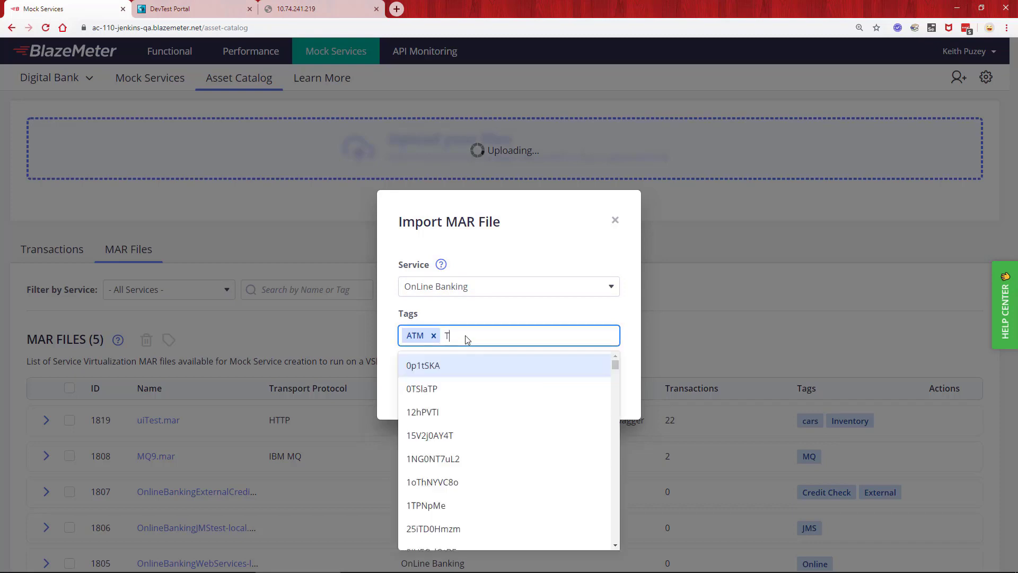
type("S")
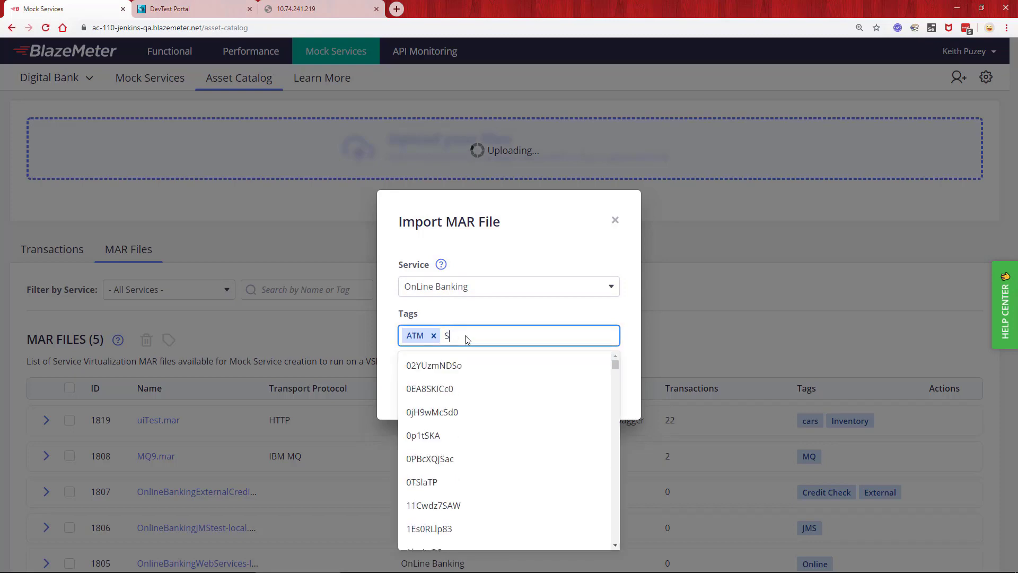
type("ervice")
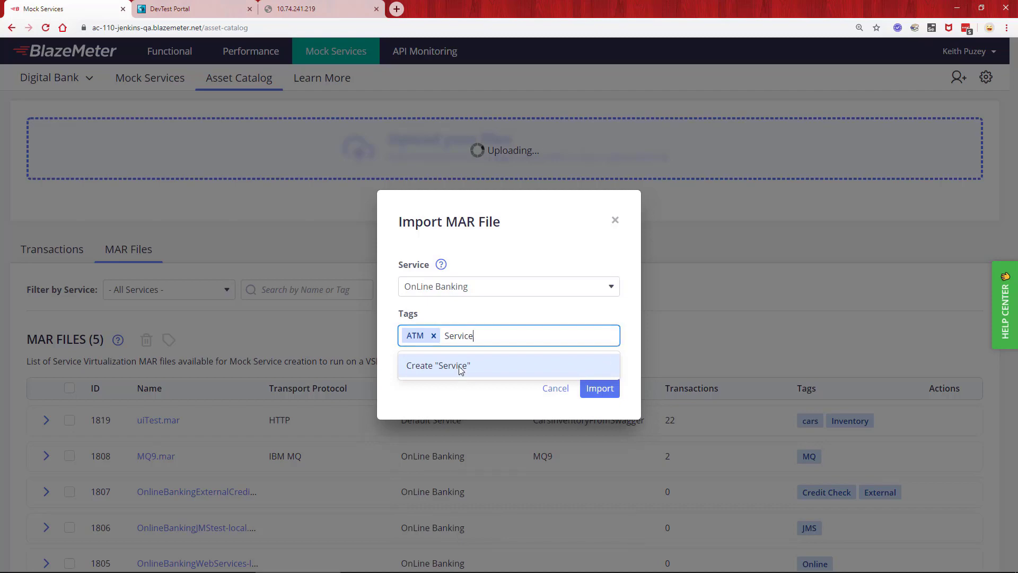
left_click(598, 388)
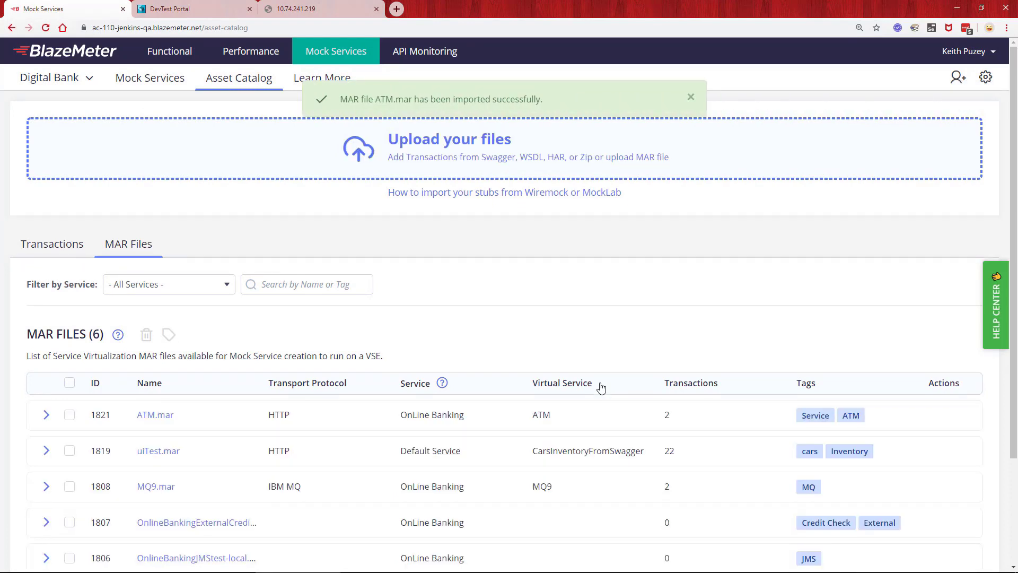
mouse_move(603, 386)
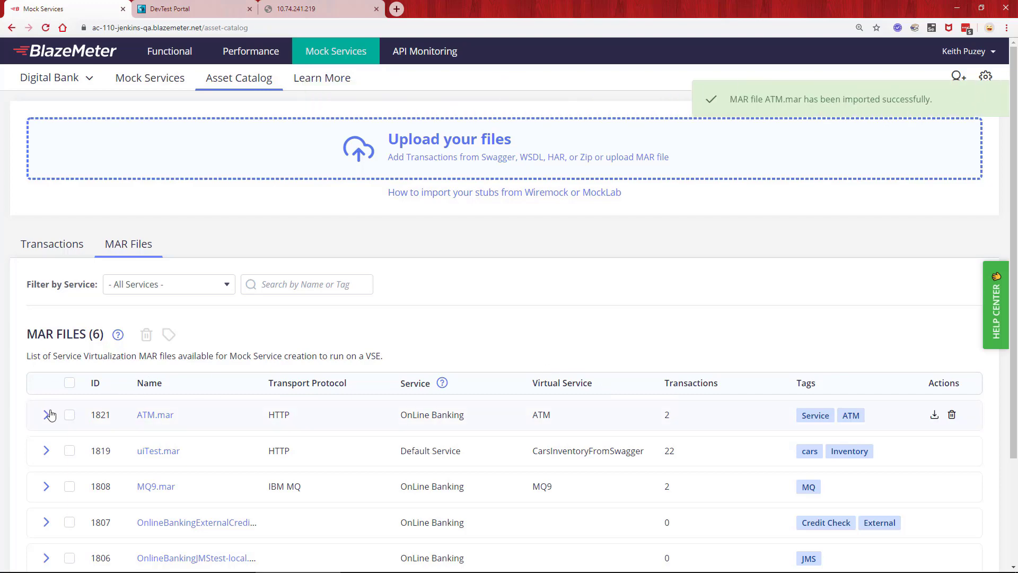
- Describe ATM.mar as 'ATM Search Service' and save the change
left_click(45, 415)
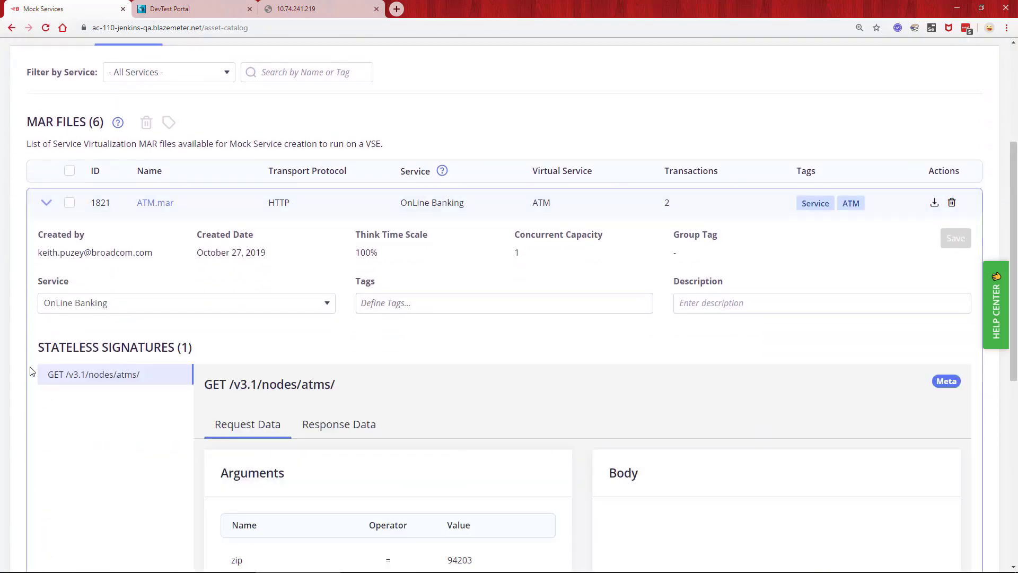
left_click(503, 302)
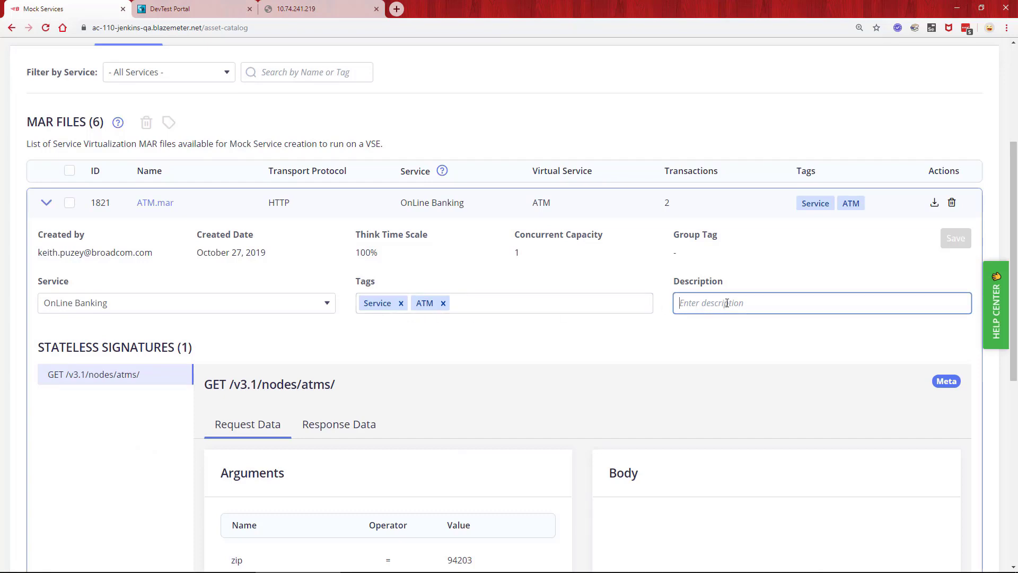
type("ATM Sesarch S")
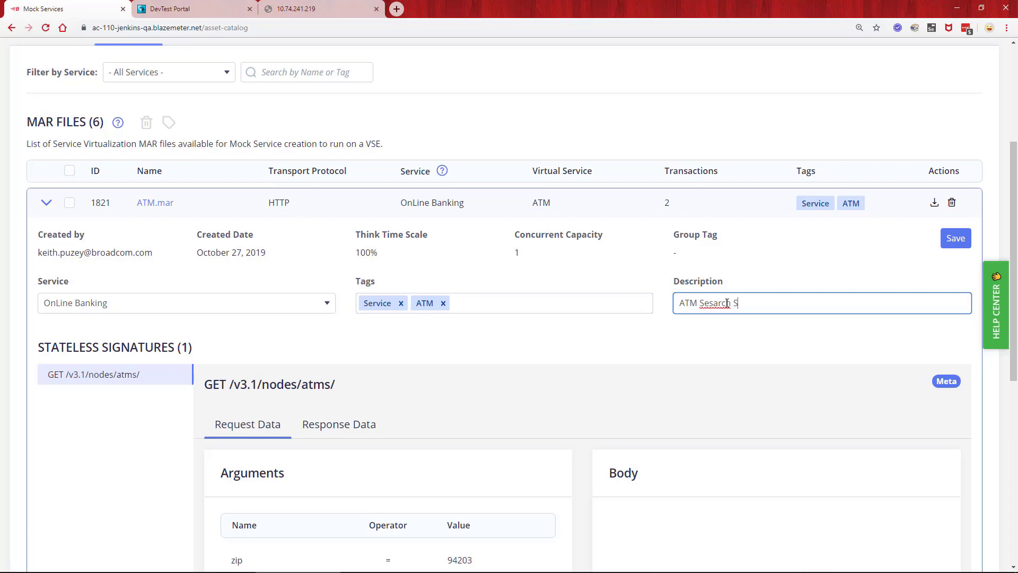
type("ervice")
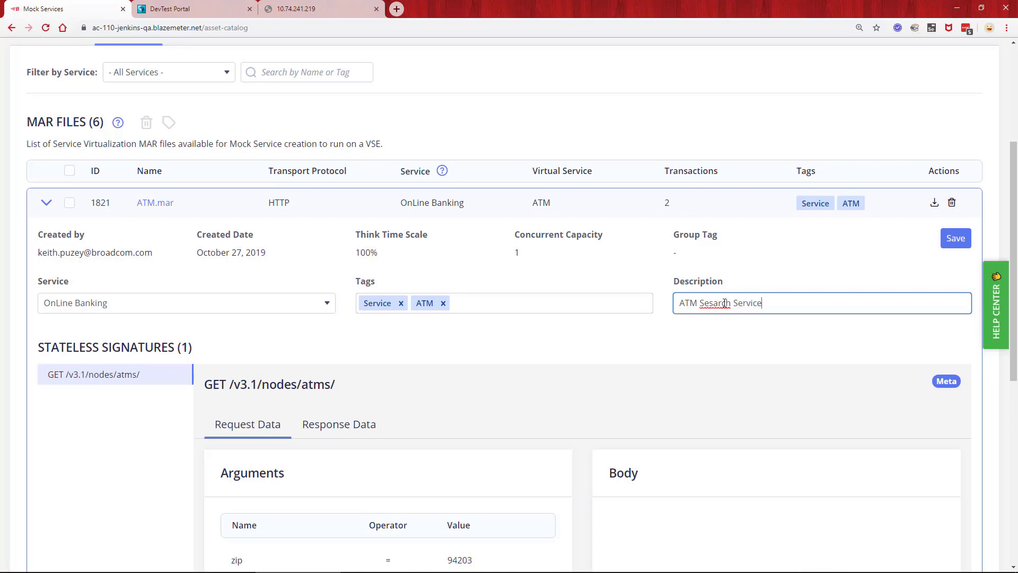
type("Search")
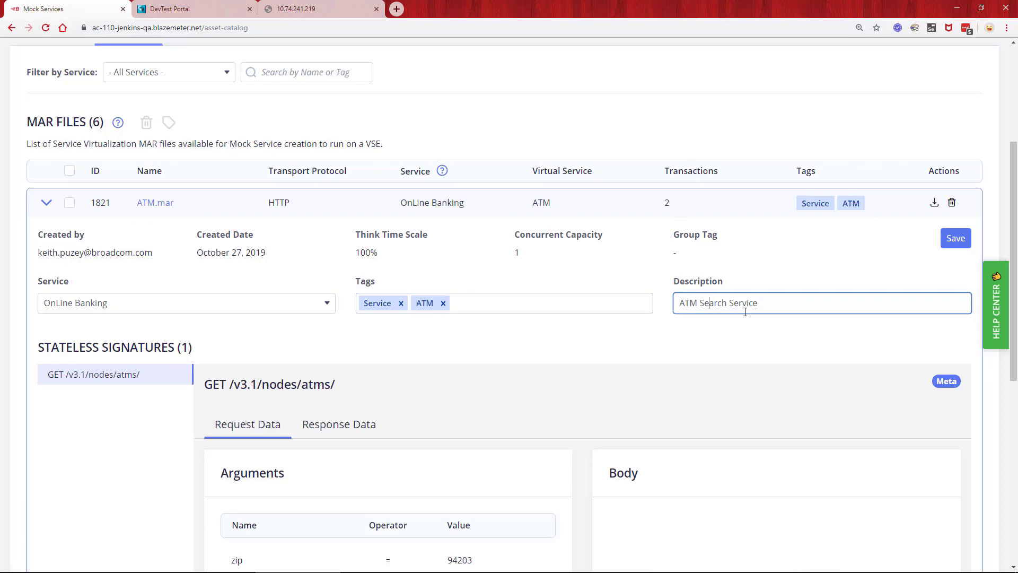
mouse_move(956, 237)
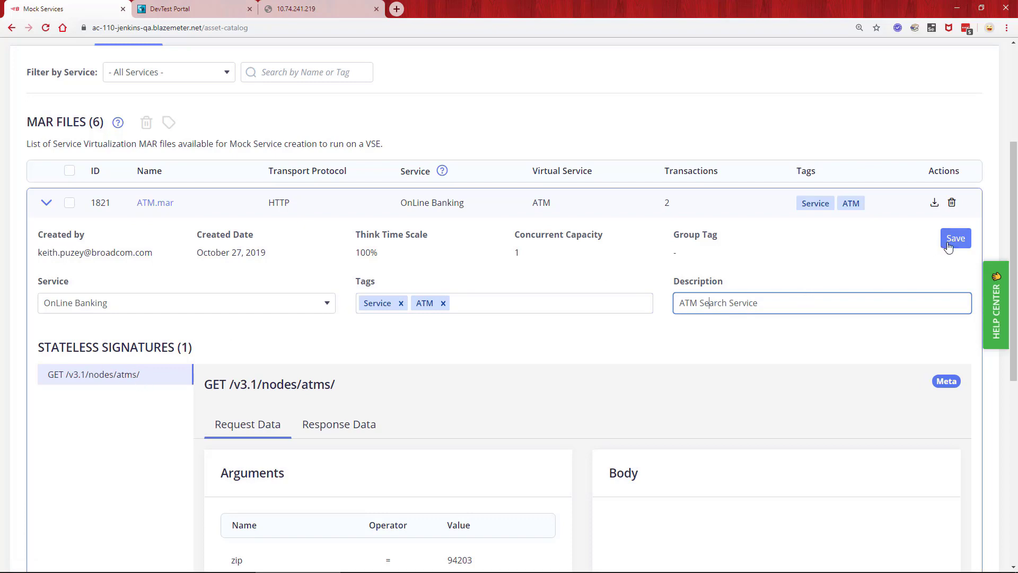
left_click(956, 238)
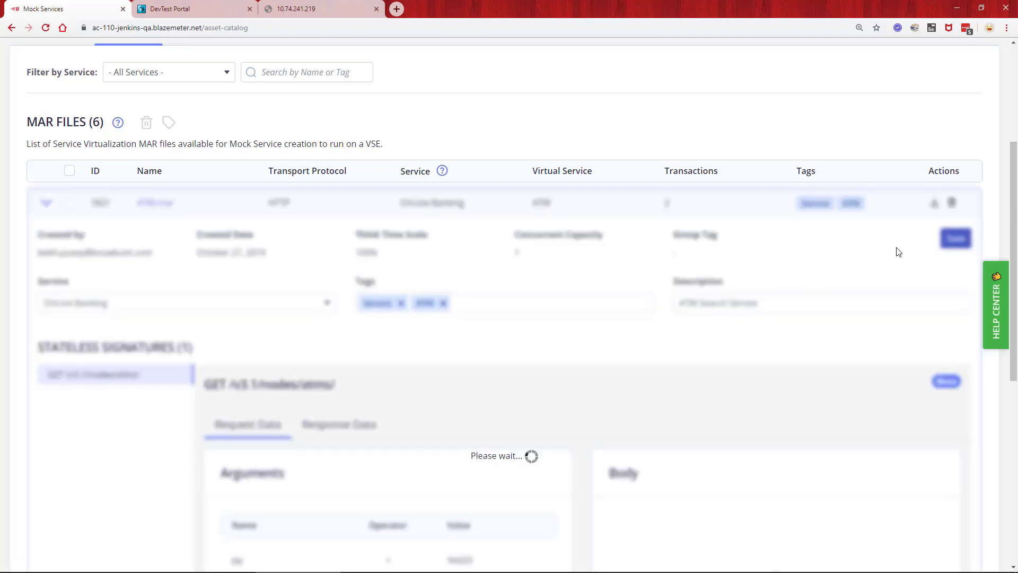
left_click(956, 238)
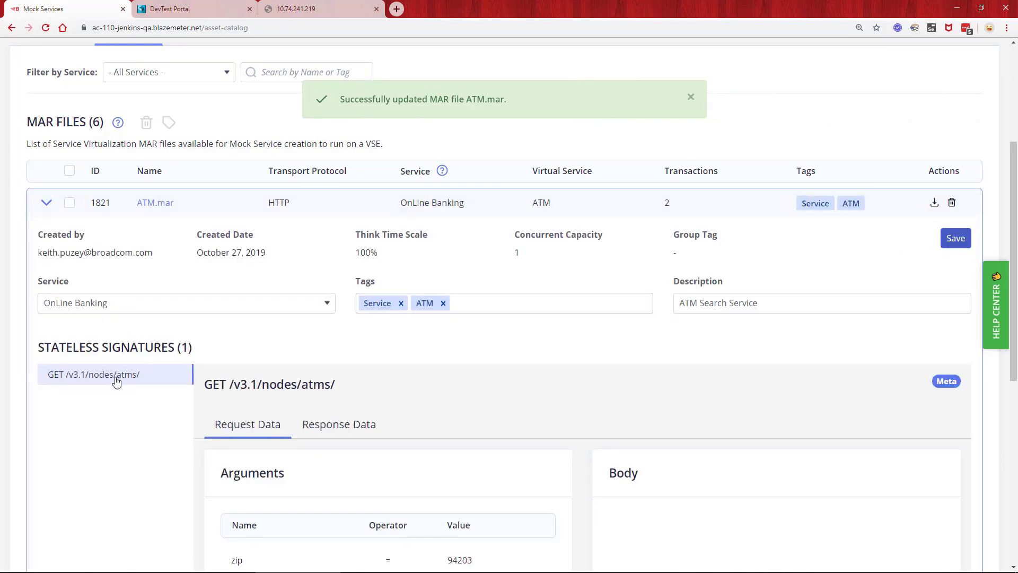
- View the recorded response data for ATM.mar's GET /v3.1/nodes/atms/ signature
scroll("down", 3)
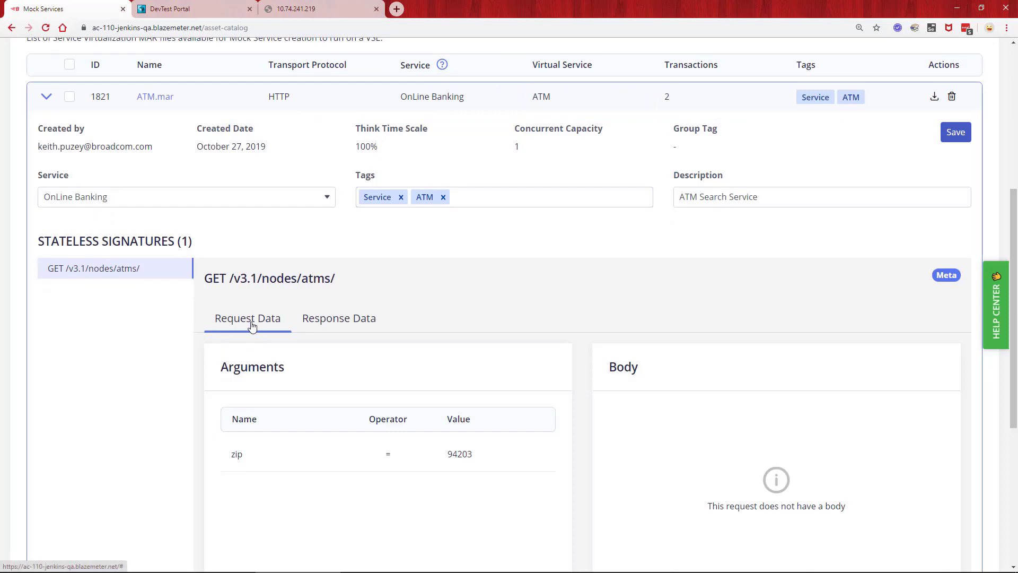
left_click(338, 317)
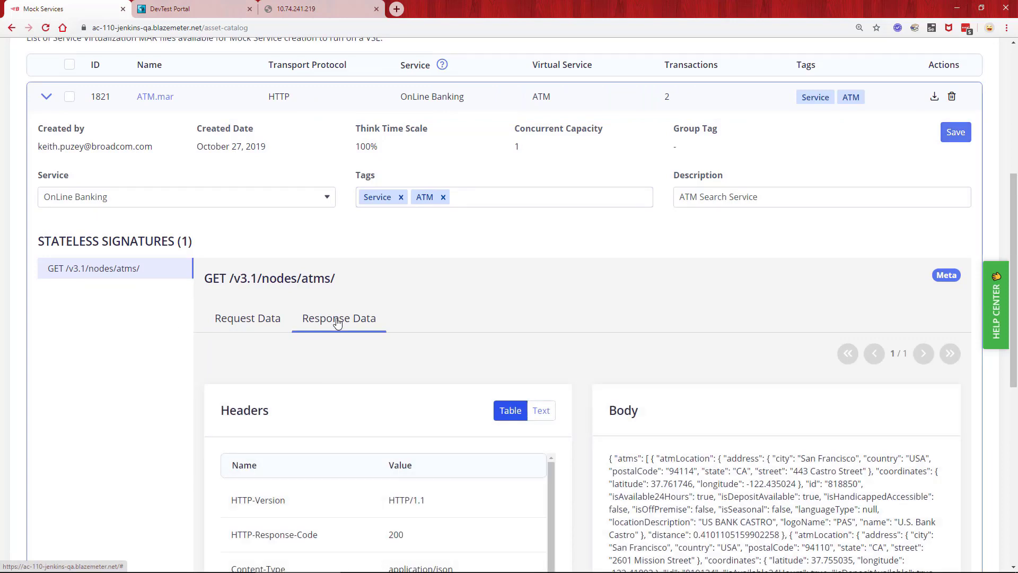
mouse_move(680, 492)
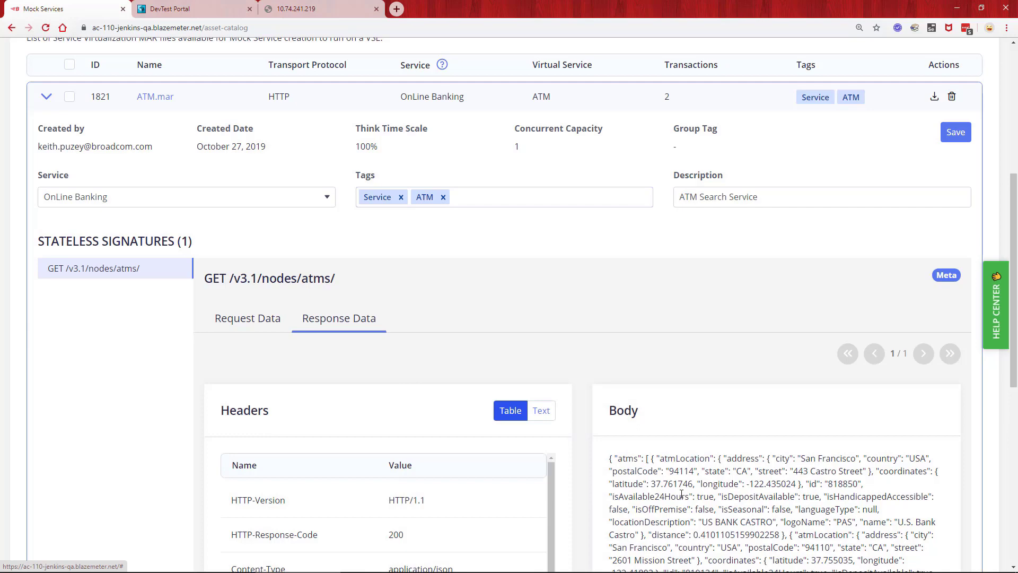
mouse_move(441, 299)
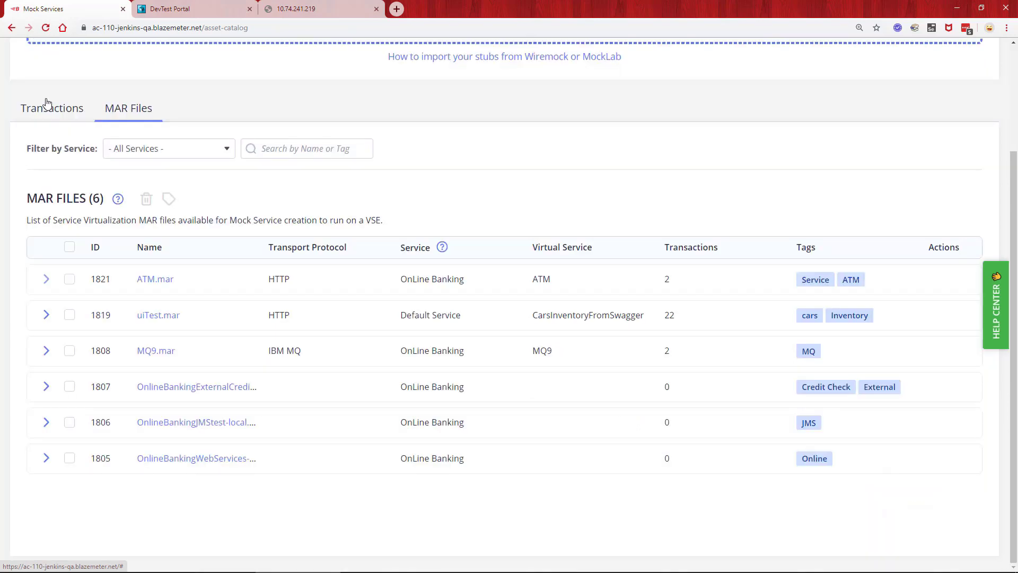
- Expand uiTest.mar and inspect the GET /cars-inventory/makes signature's response data
left_click(45, 314)
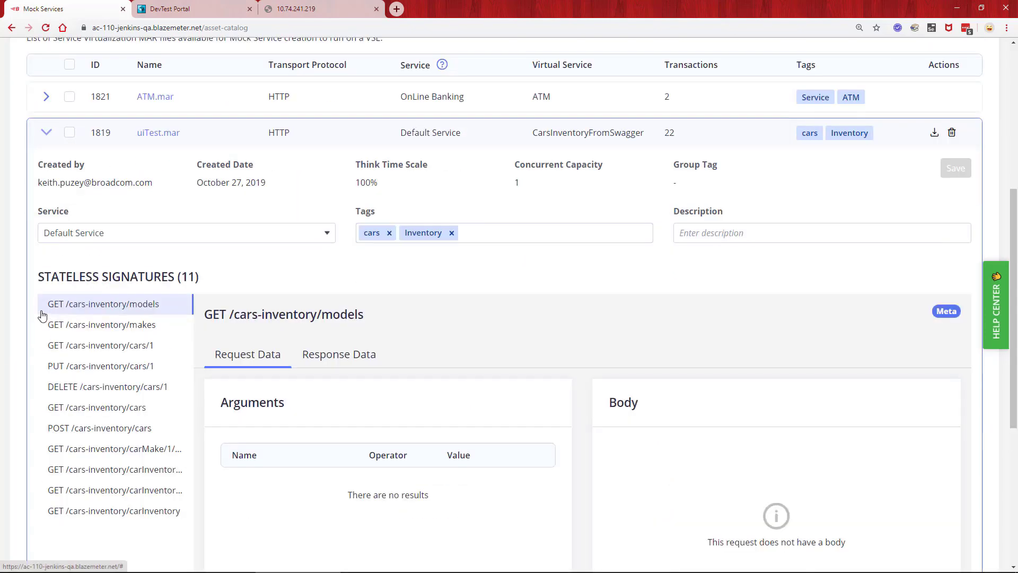
scroll("down", 3)
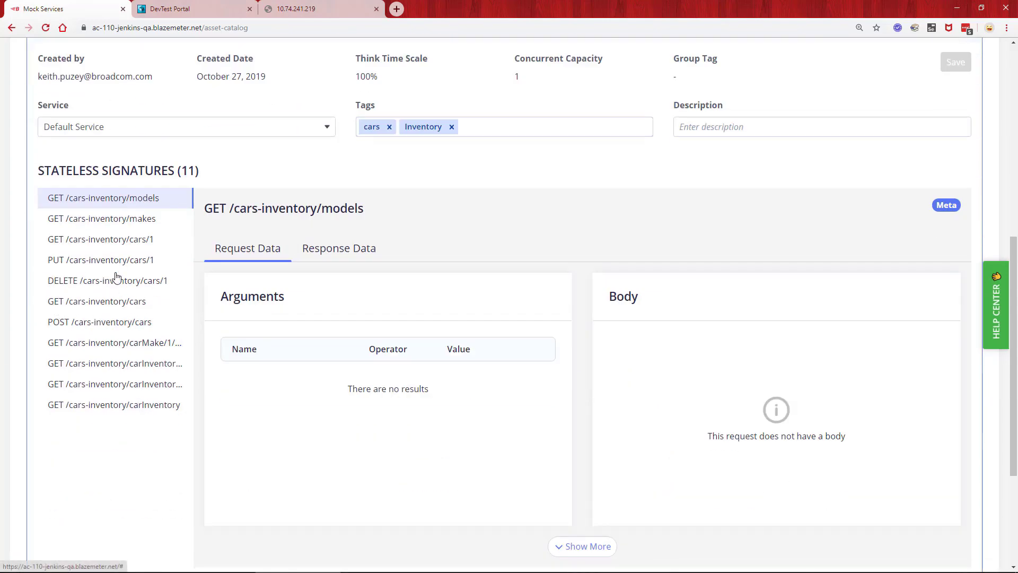
left_click(101, 219)
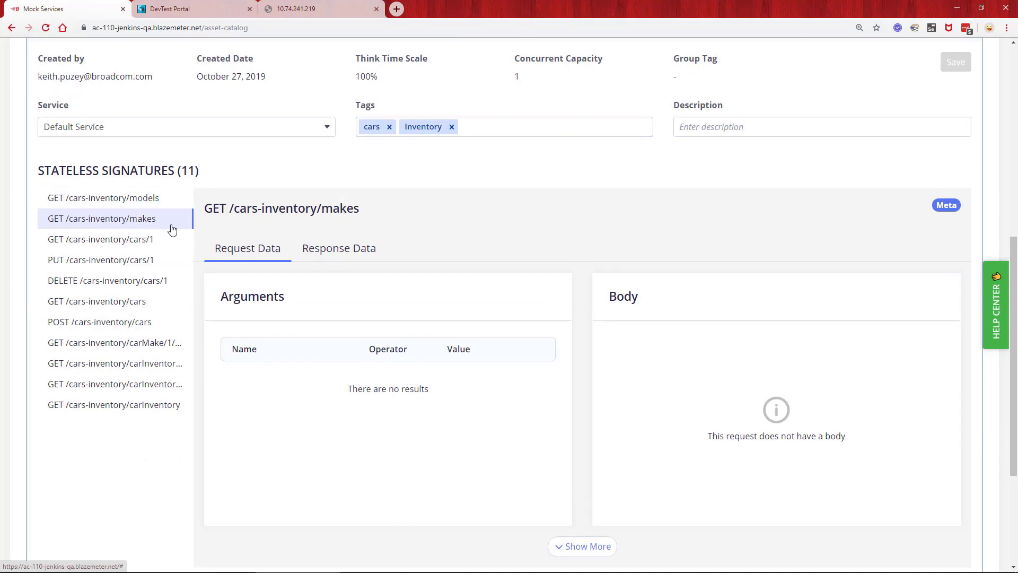
left_click(339, 248)
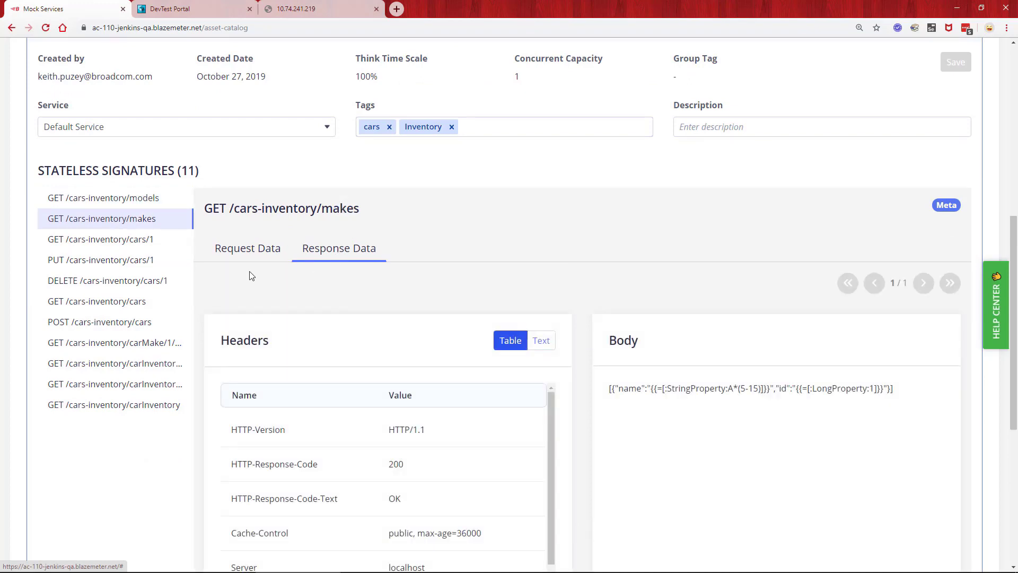
- Inspect the GET and PUT /cars-inventory/cars/1 signatures, viewing the PUT response data
left_click(101, 239)
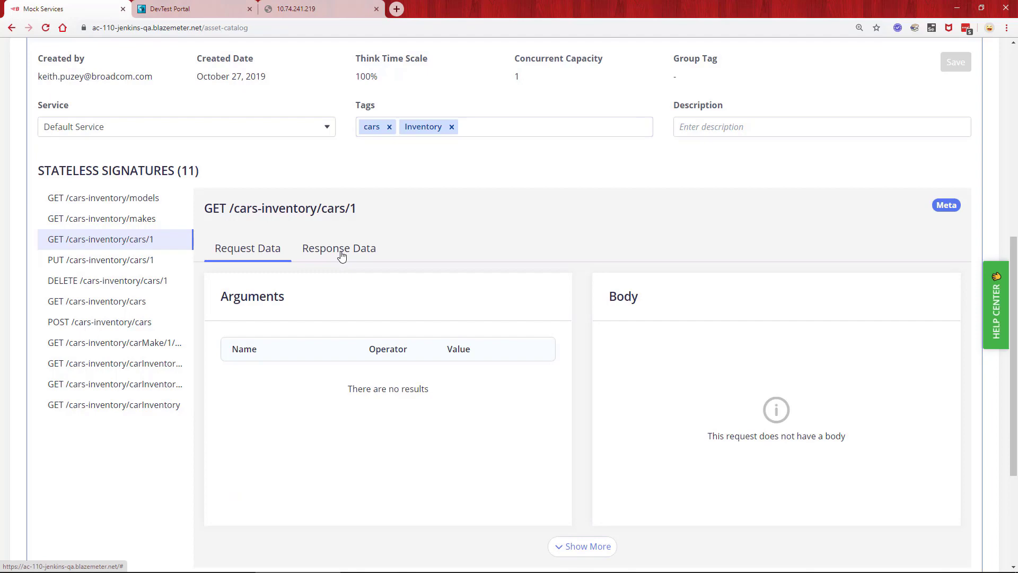
left_click(100, 259)
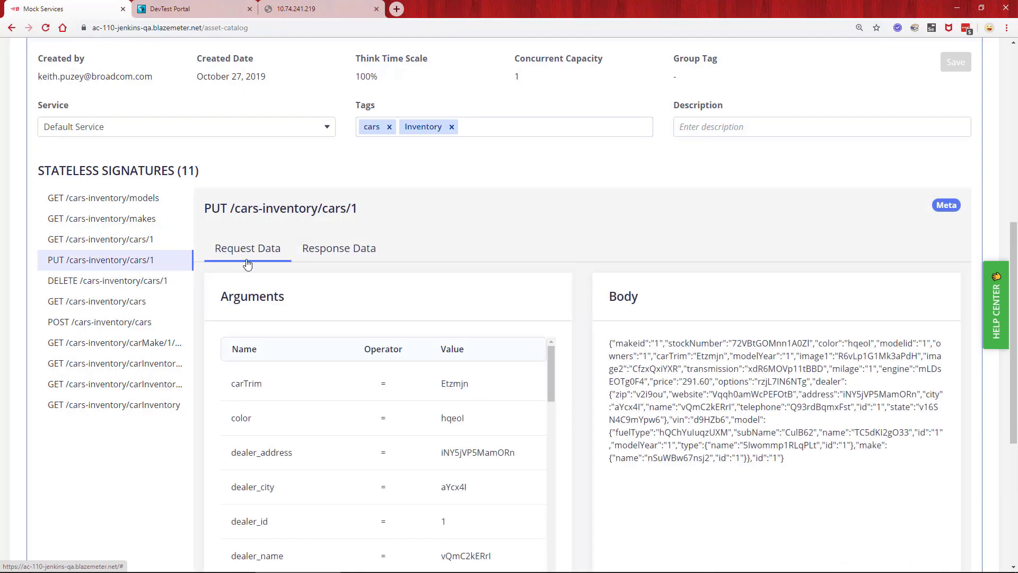
left_click(338, 248)
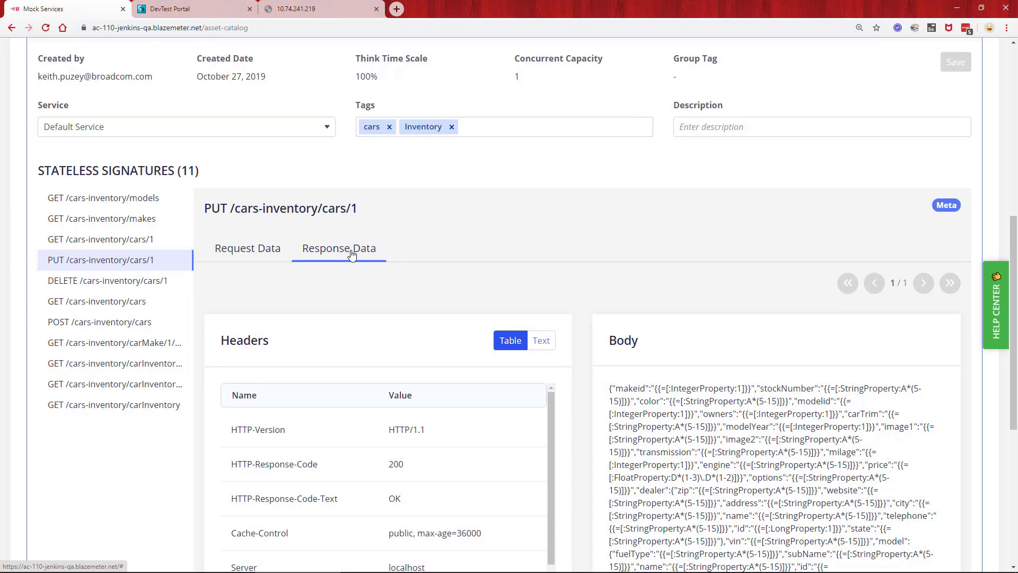
scroll("up", 3)
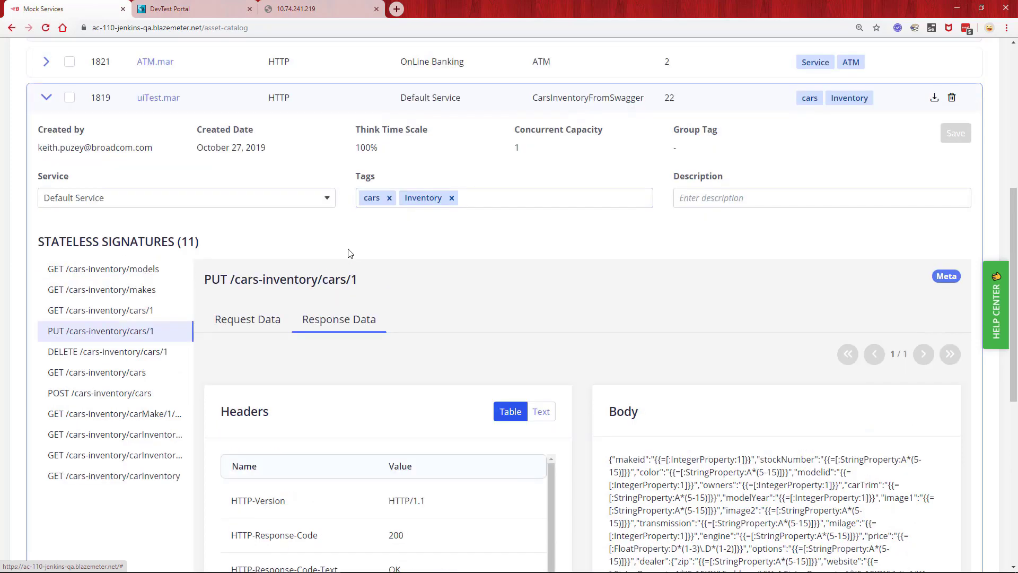
scroll("up", 3)
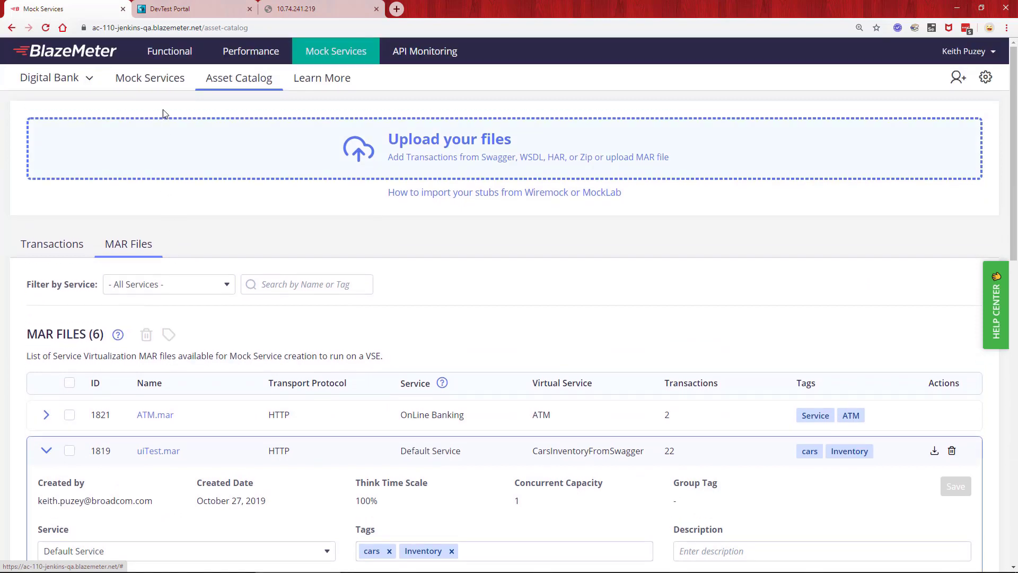
- From the empty Mock Services list, start creating a new mock service from a MAR file
left_click(150, 78)
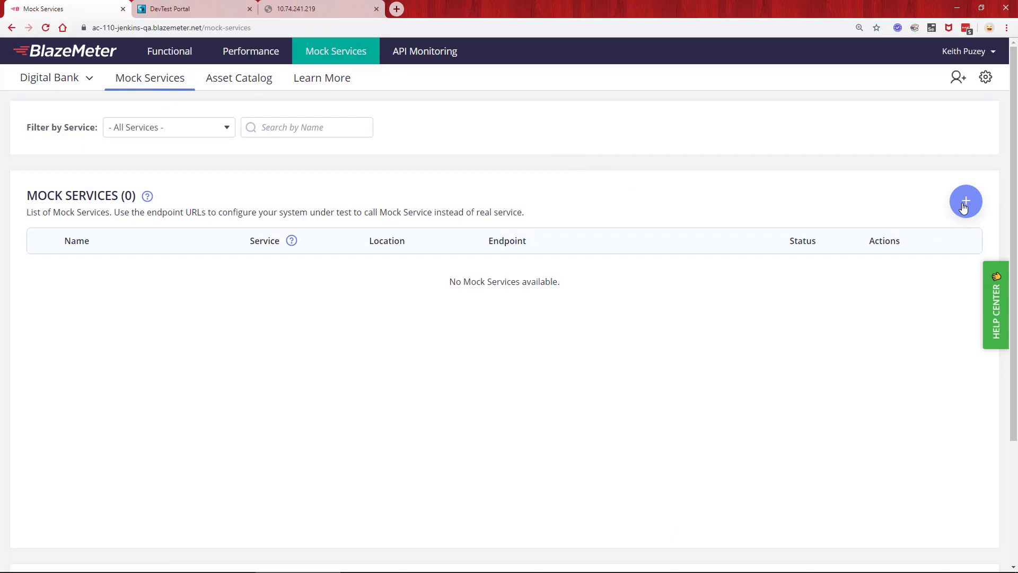
left_click(965, 202)
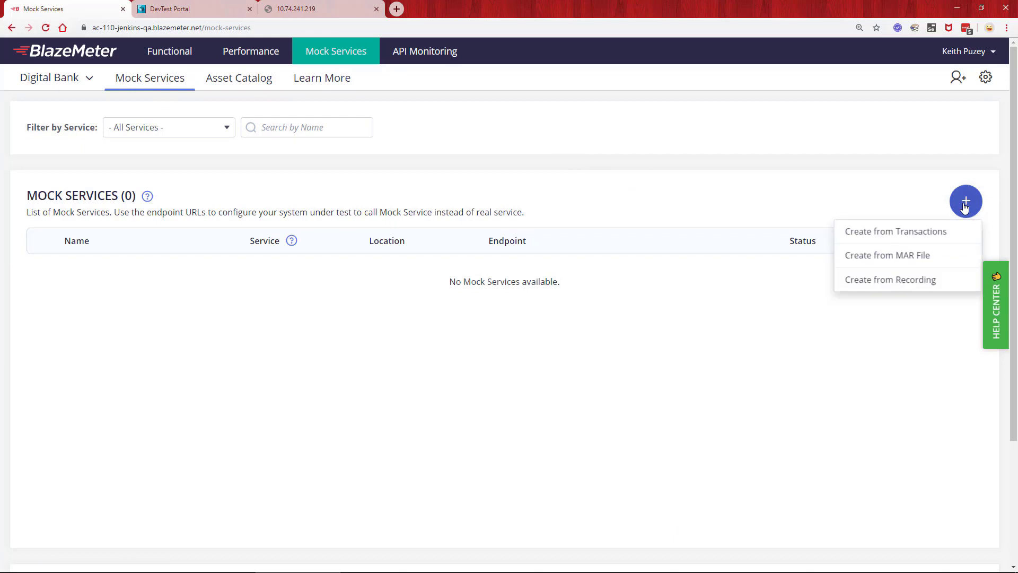
mouse_move(953, 263)
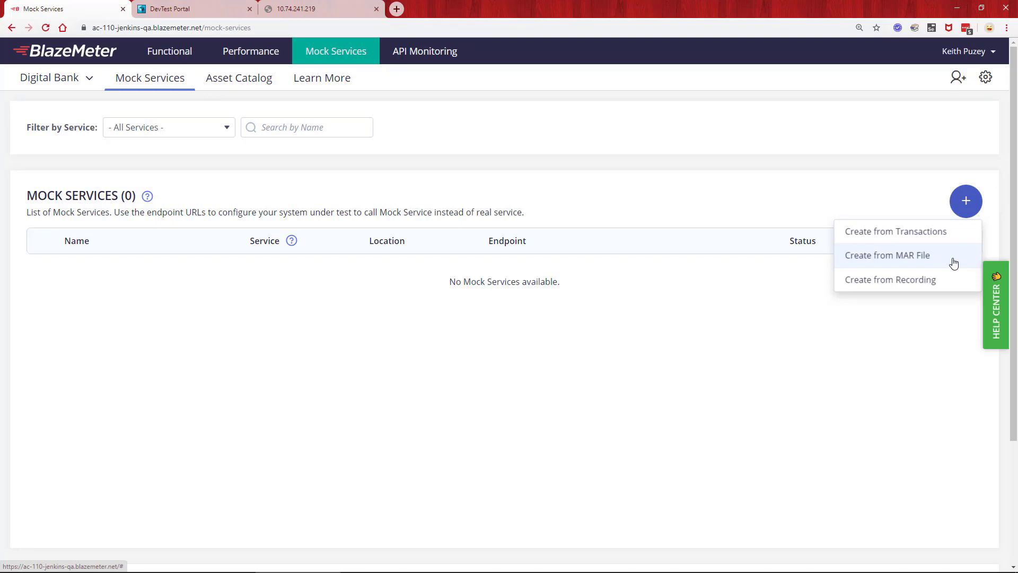
mouse_move(955, 279)
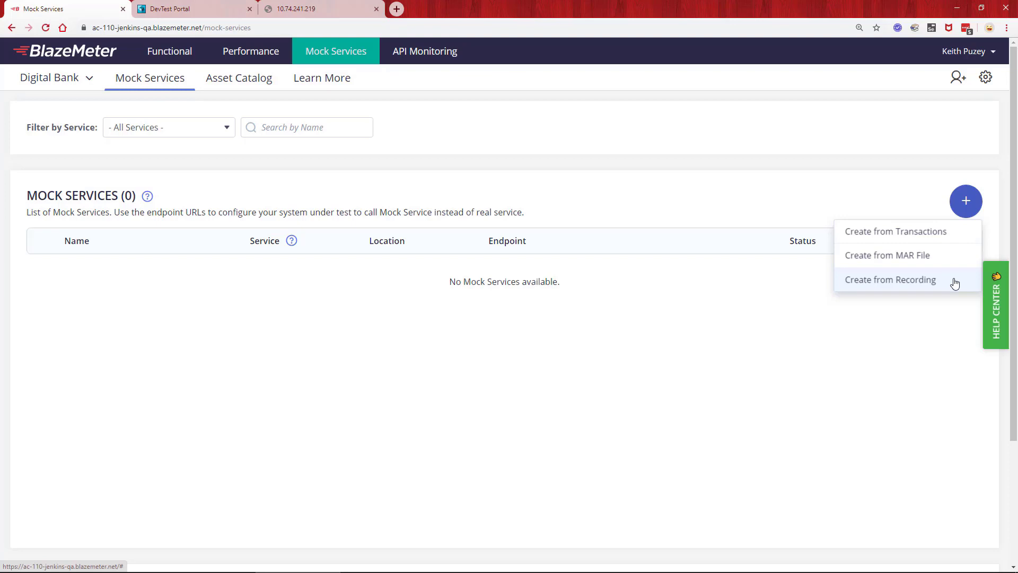
mouse_move(870, 259)
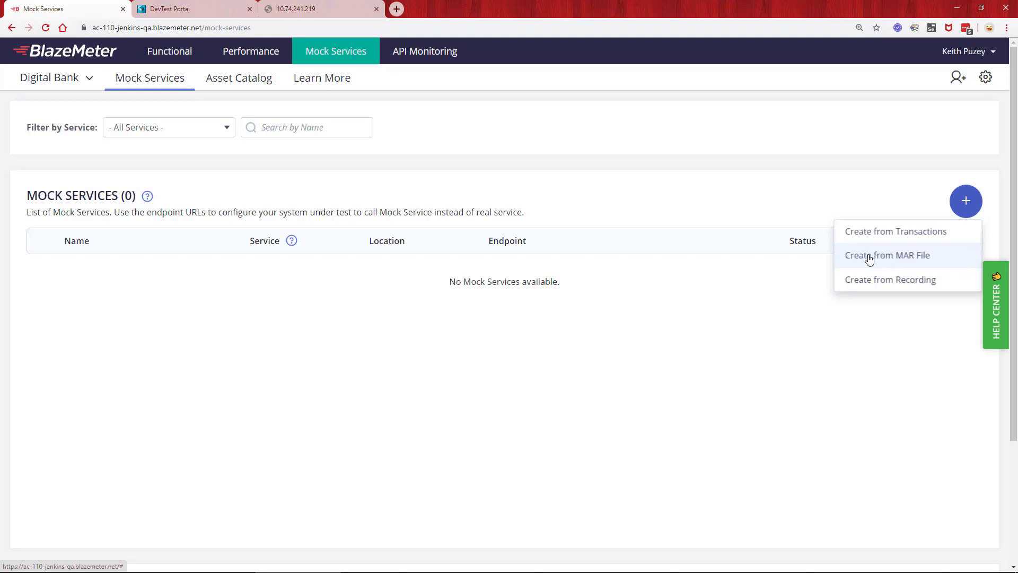
left_click(887, 254)
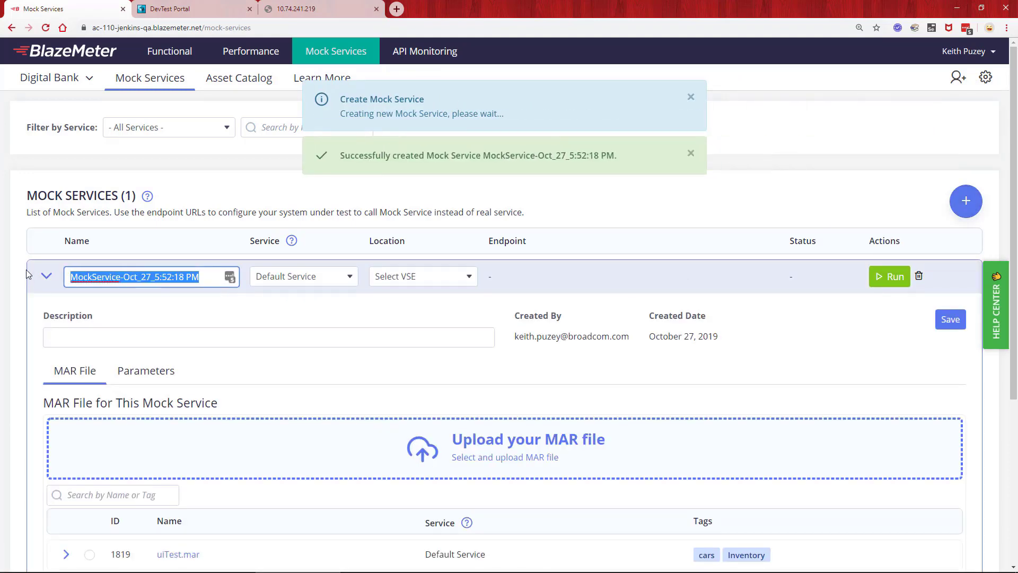
- Name the mock service ATM Service, assign it to OnLine Banking and pick ATM.mar as its MAR file
type("ATM S")
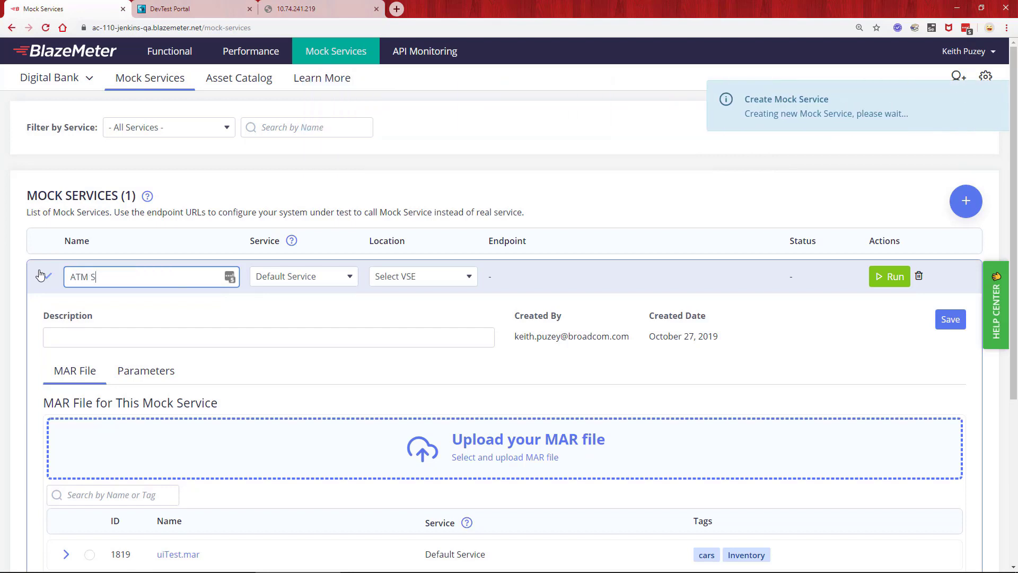
type("ervice")
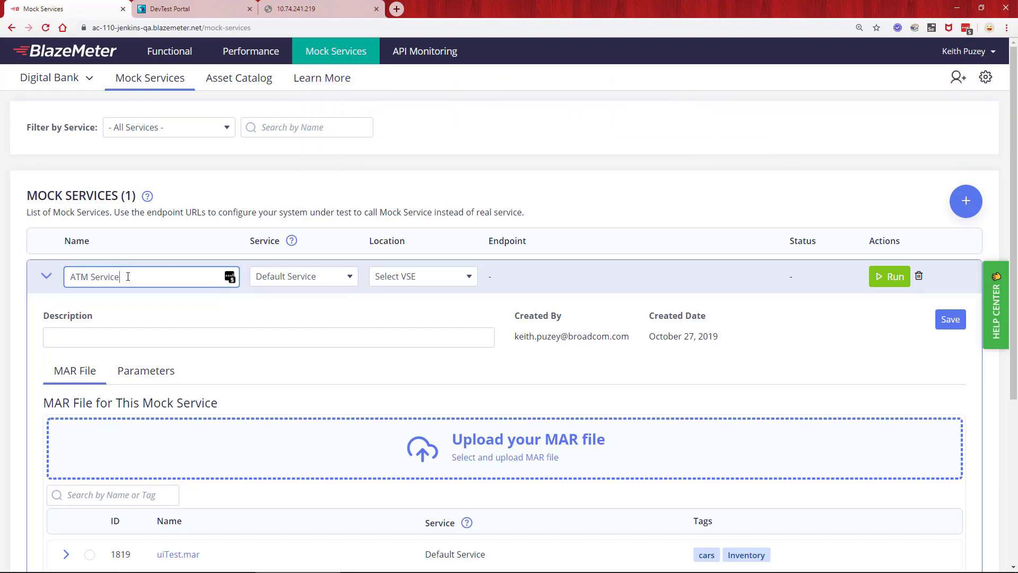
left_click(302, 276)
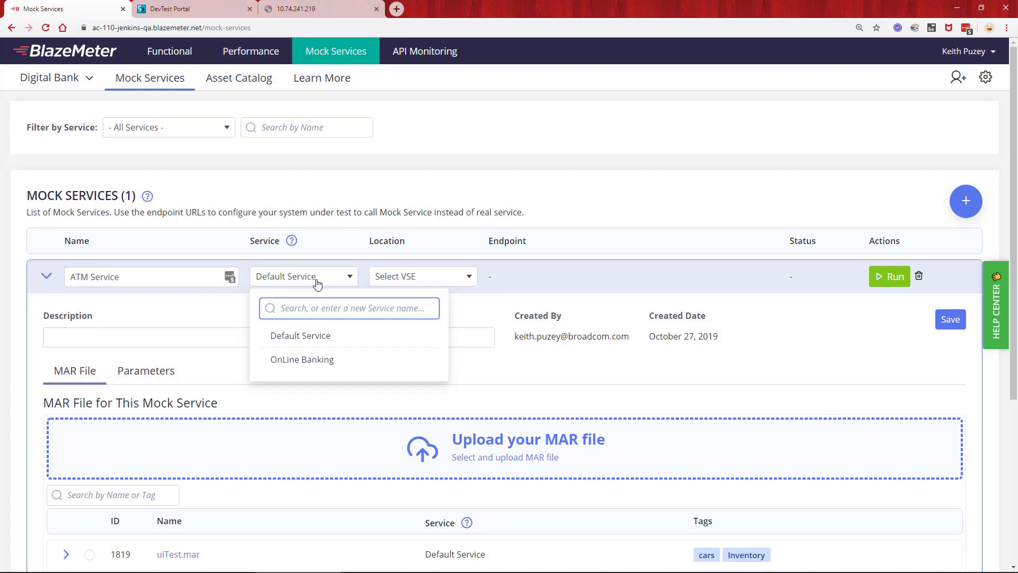
left_click(302, 360)
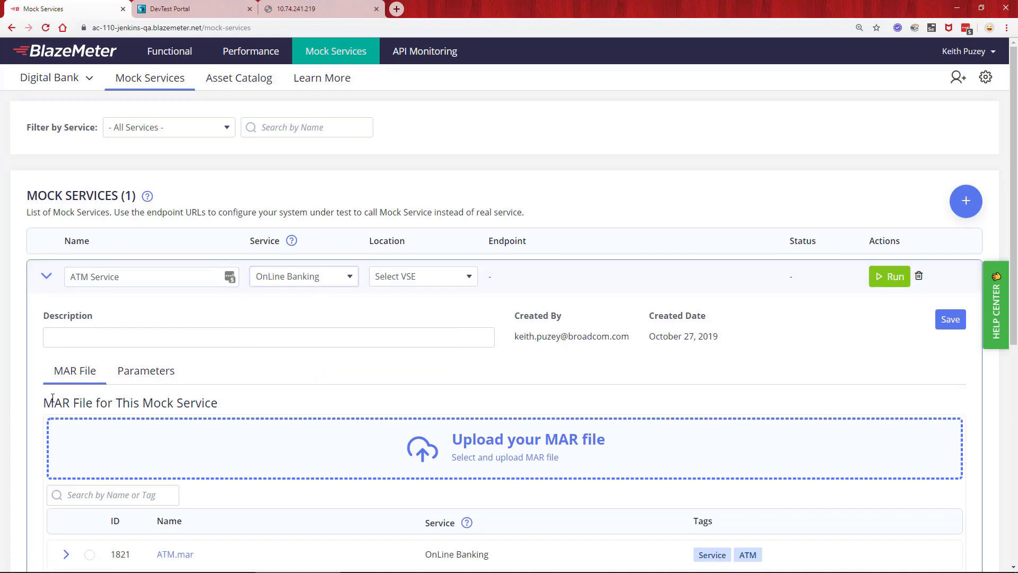
scroll("down", 3)
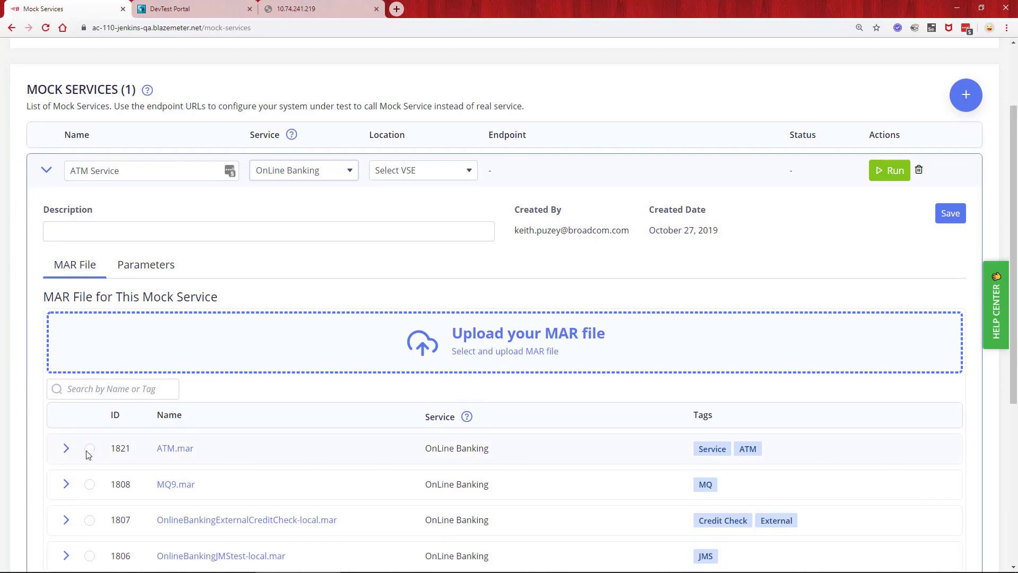
left_click(89, 448)
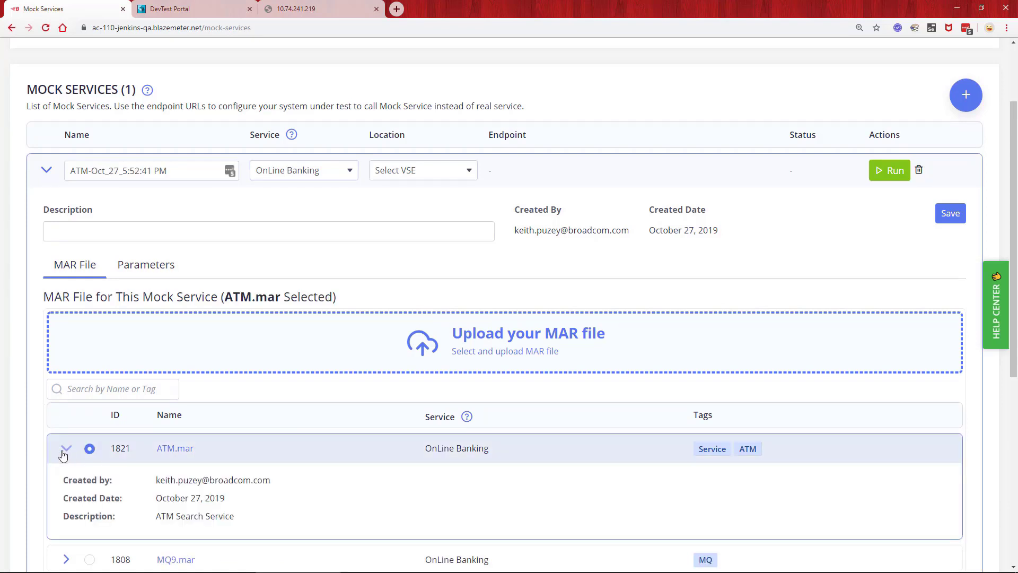
mouse_move(66, 450)
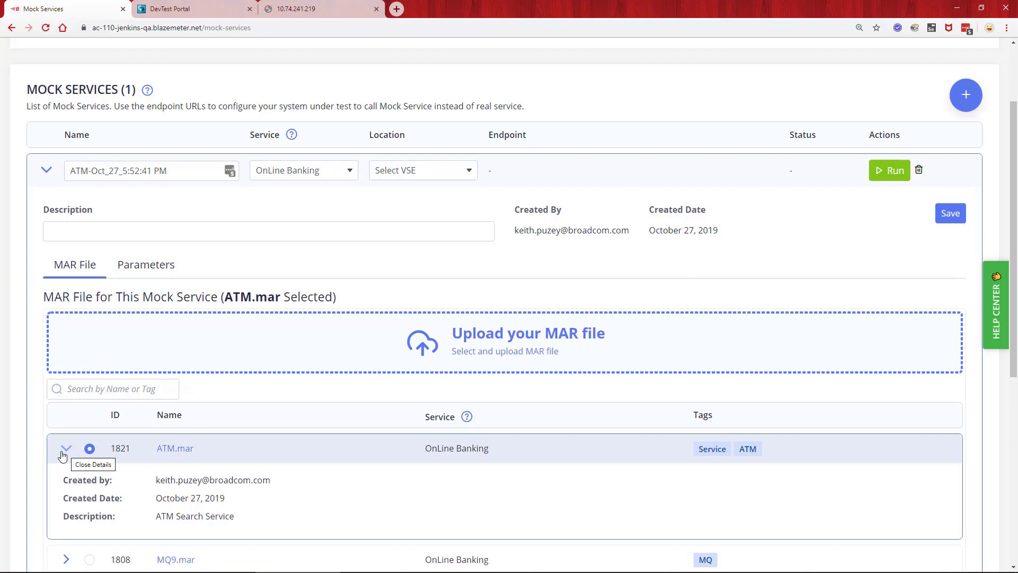
mouse_move(100, 361)
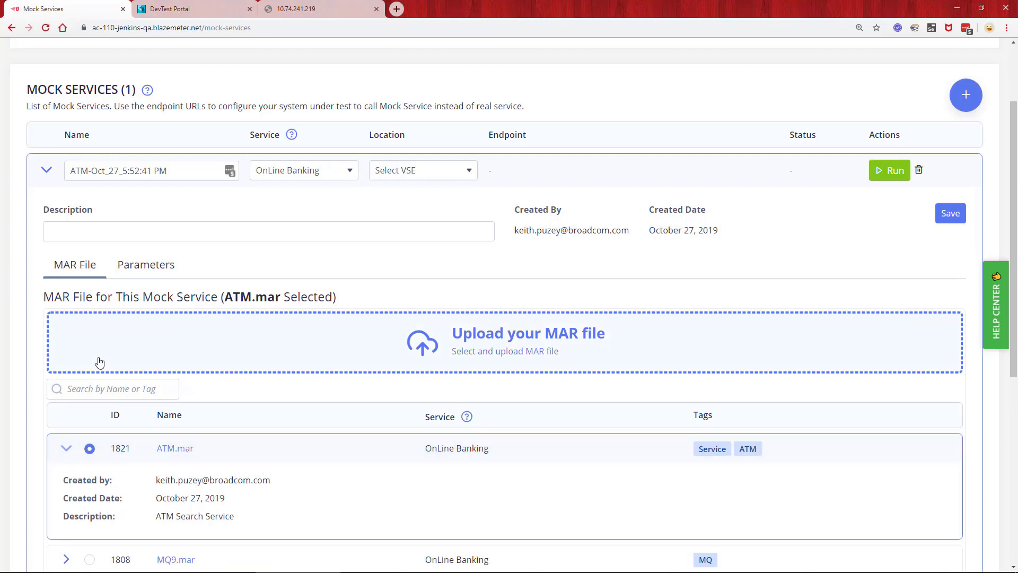
- Review the mock service's parameters: Think Time Scale 100%, Concurrent Capacity 1
left_click(146, 265)
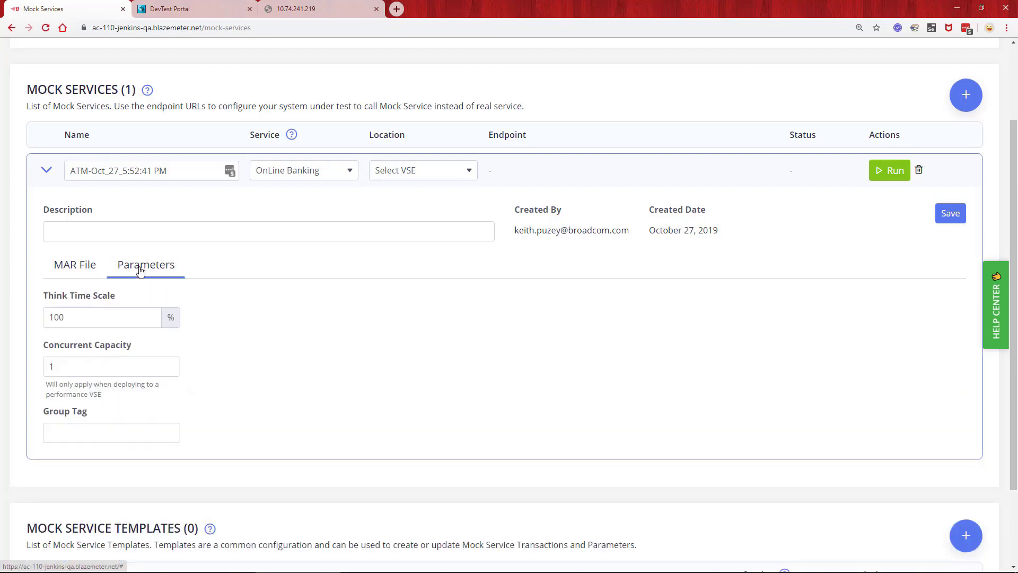
mouse_move(118, 317)
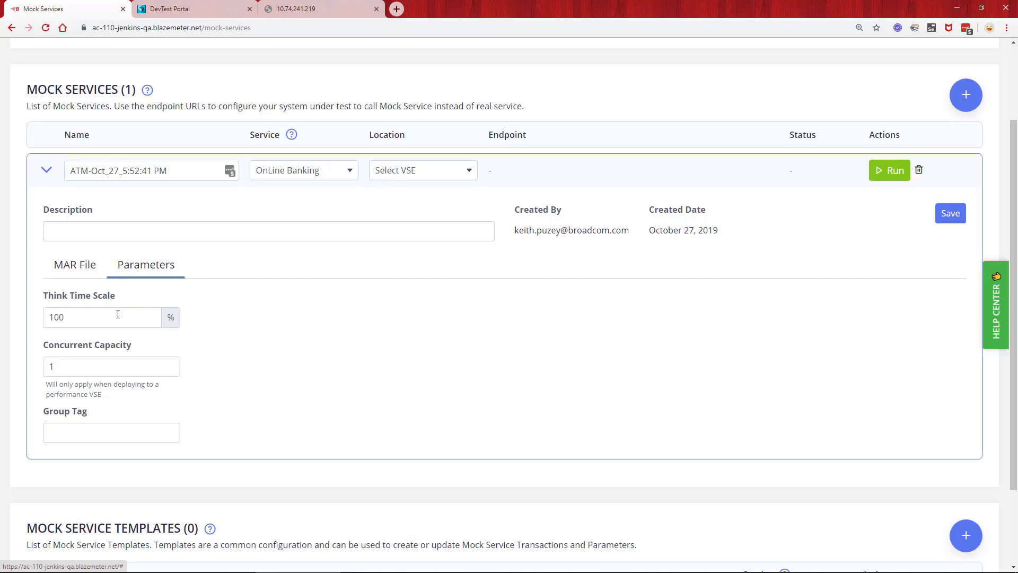
mouse_move(97, 370)
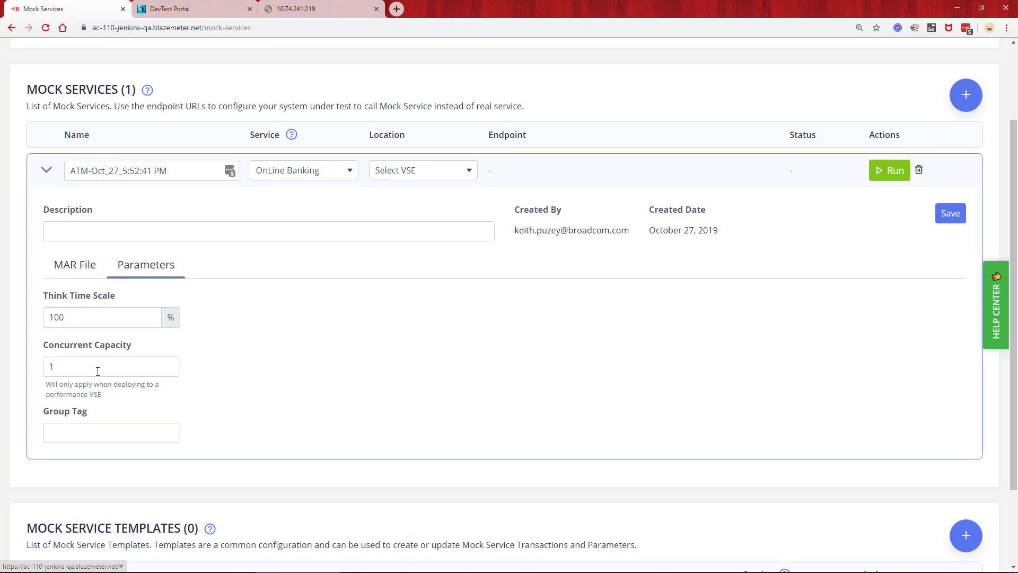
mouse_move(455, 166)
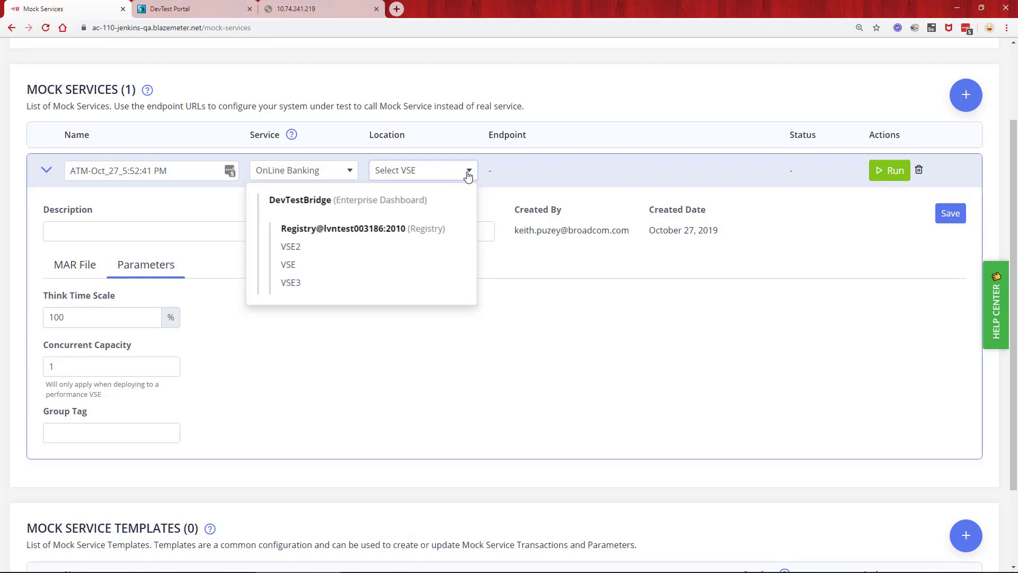
left_click(290, 246)
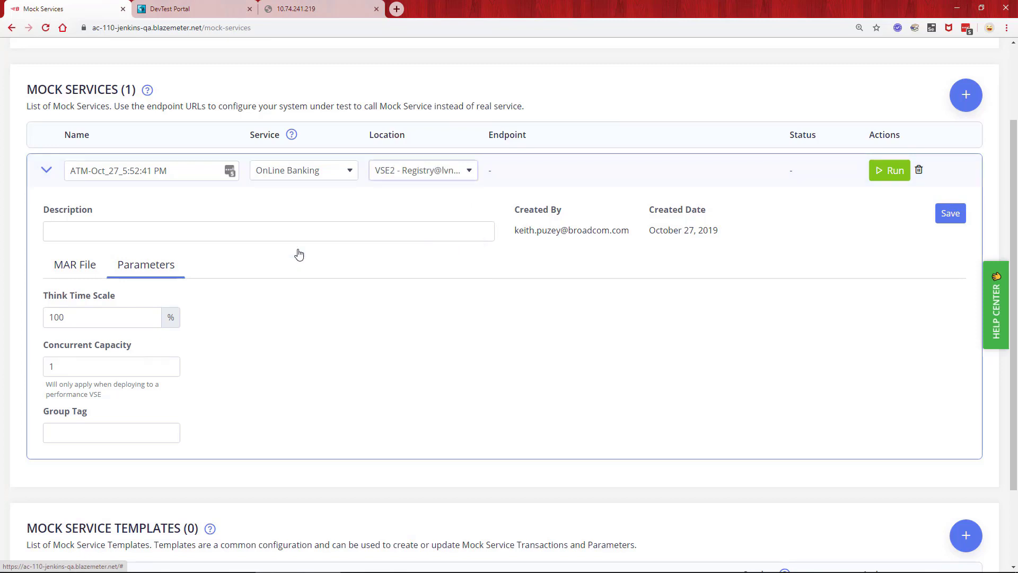
mouse_move(843, 217)
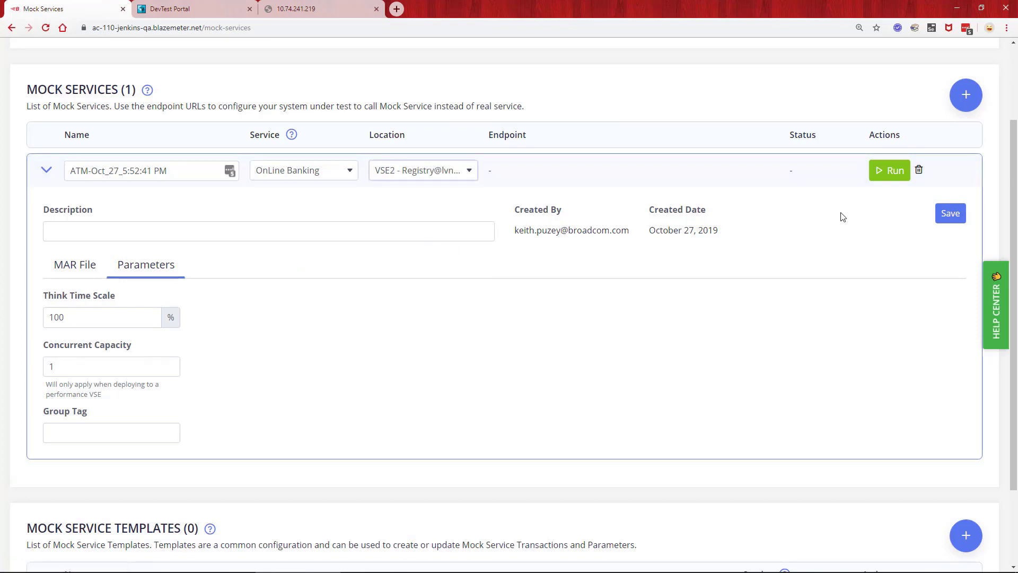
left_click(889, 169)
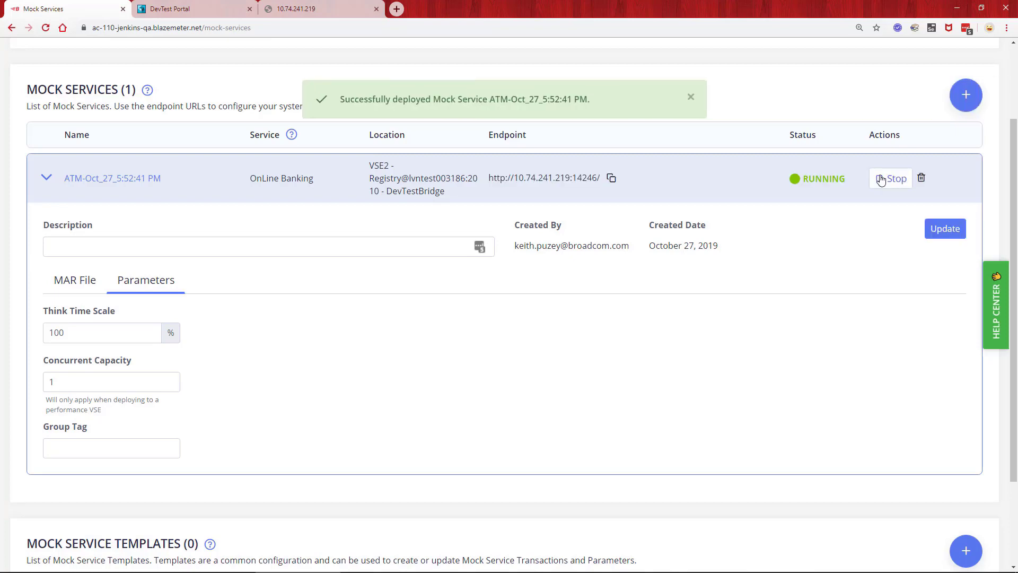
mouse_move(585, 189)
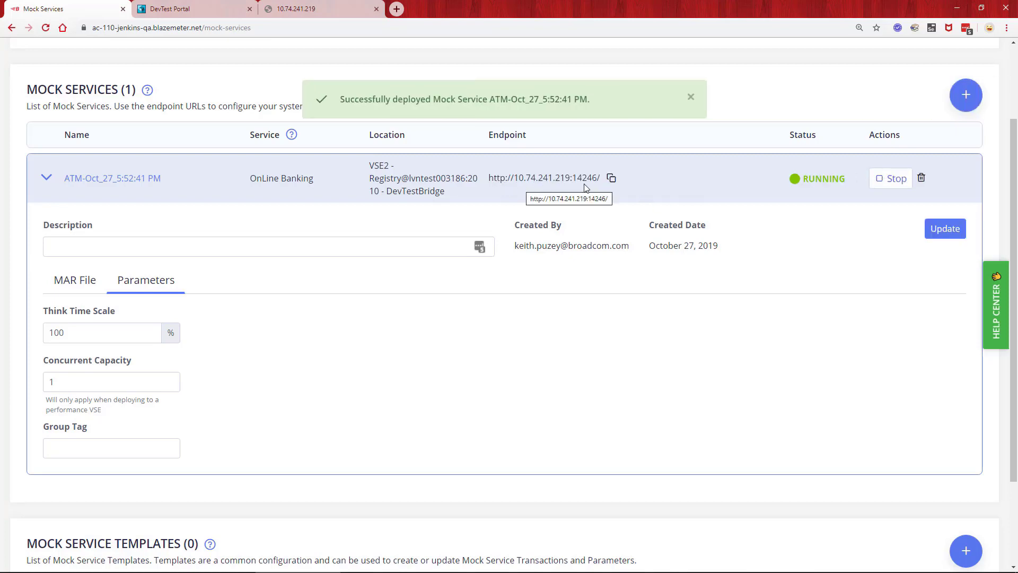
left_click(690, 98)
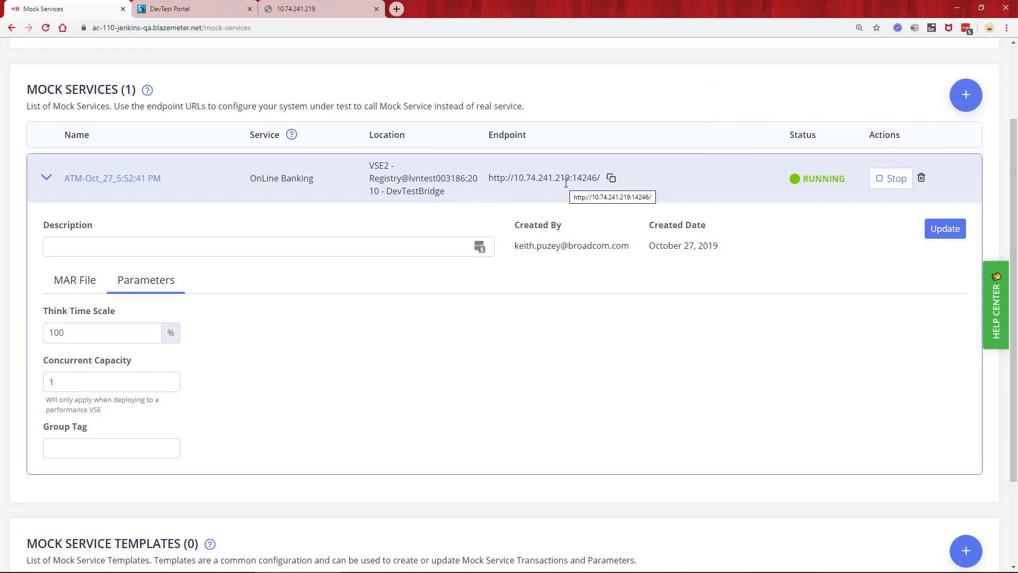
- Reload the ATM lookup for zip 94203 against the mock endpoint, returning two San Francisco ATMs
left_click(300, 9)
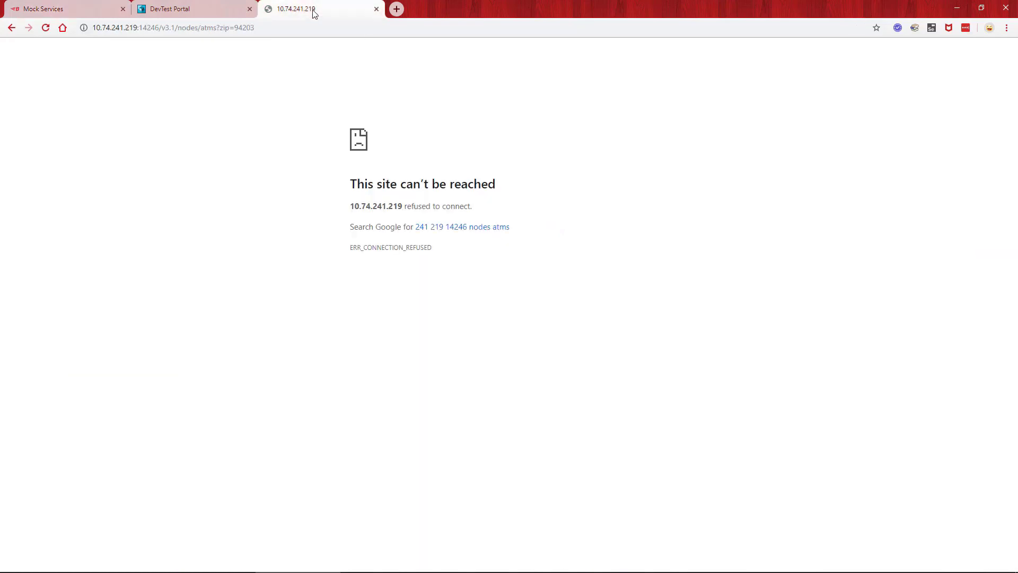
left_click(165, 28)
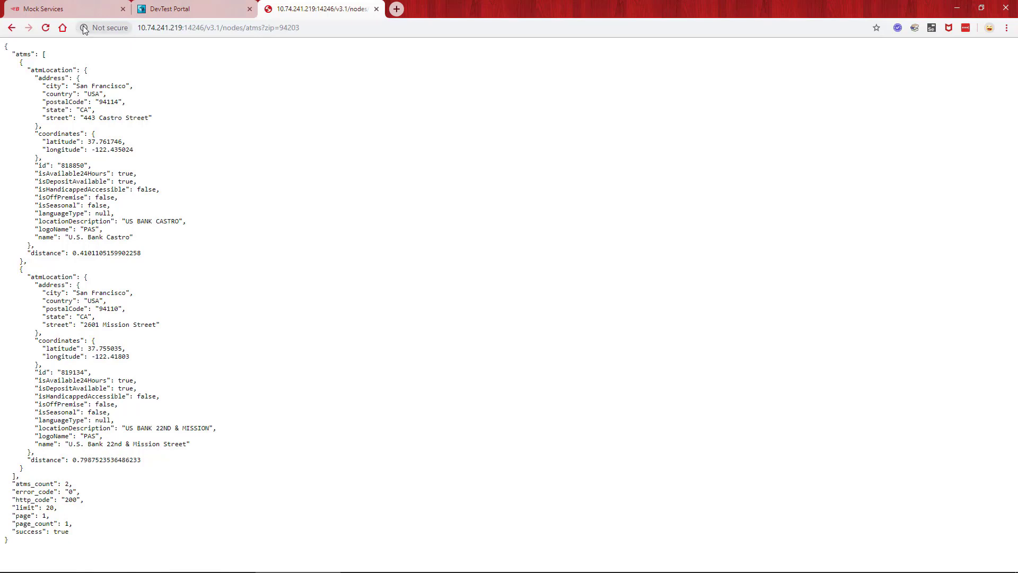
- View the ATM mock service running in DevTest Portal's VSE2 environment with transaction count 1
left_click(182, 8)
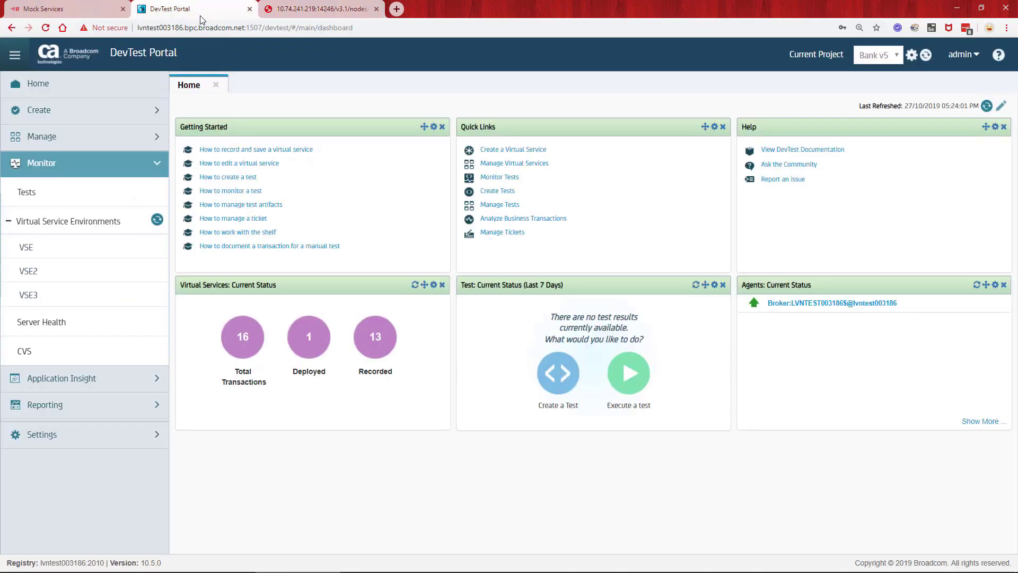
mouse_move(28, 270)
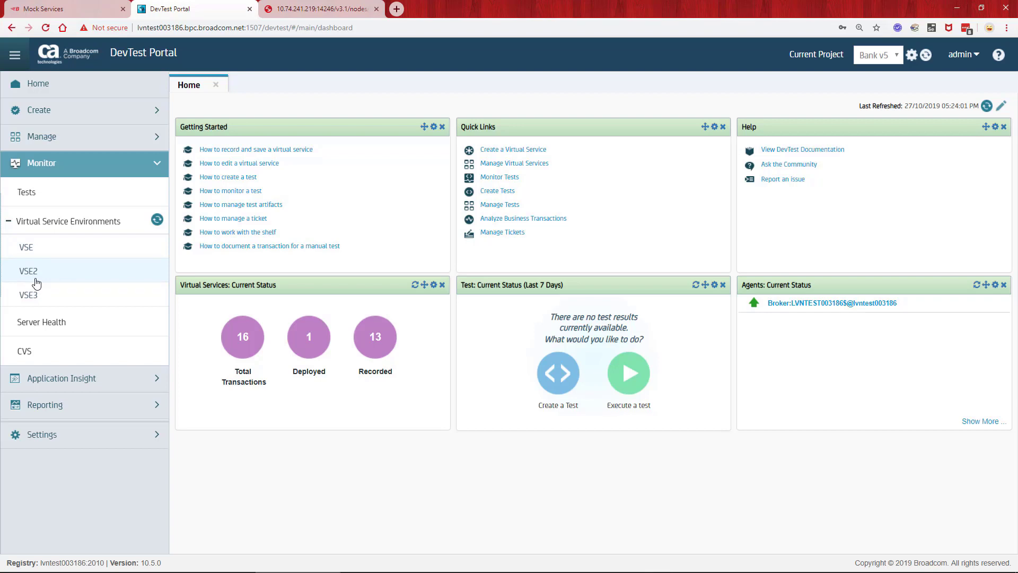
left_click(27, 271)
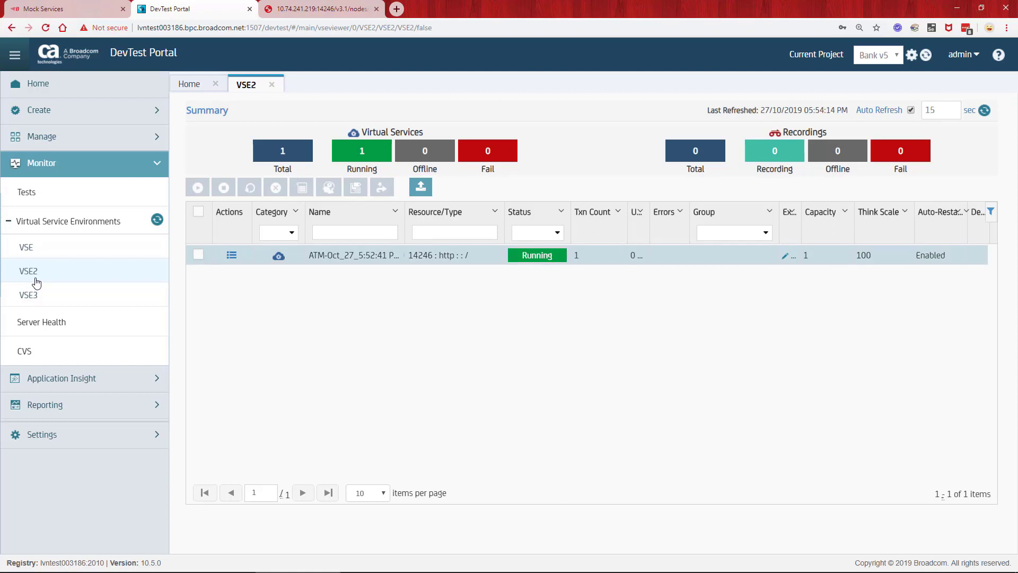
mouse_move(421, 244)
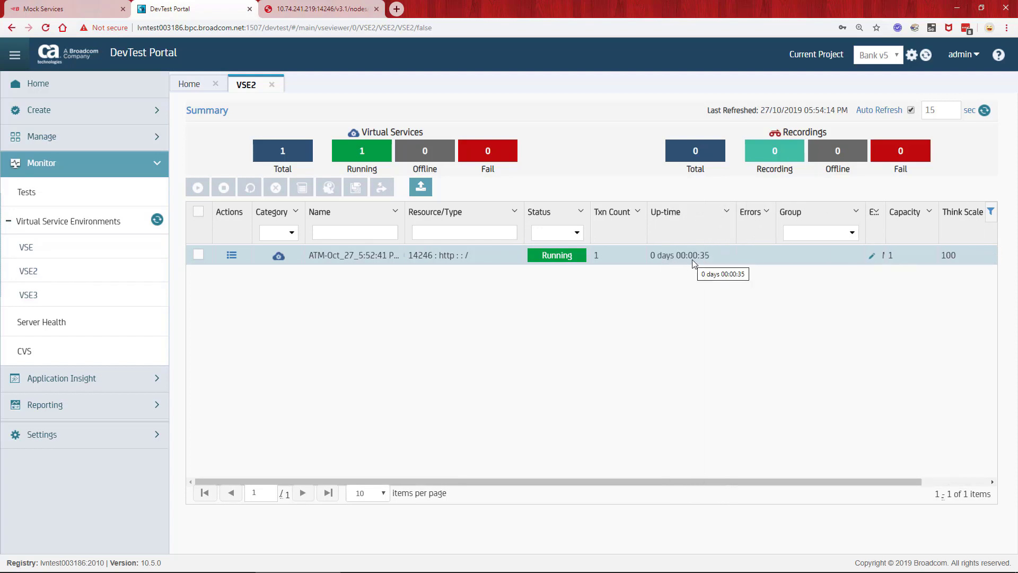
mouse_move(611, 264)
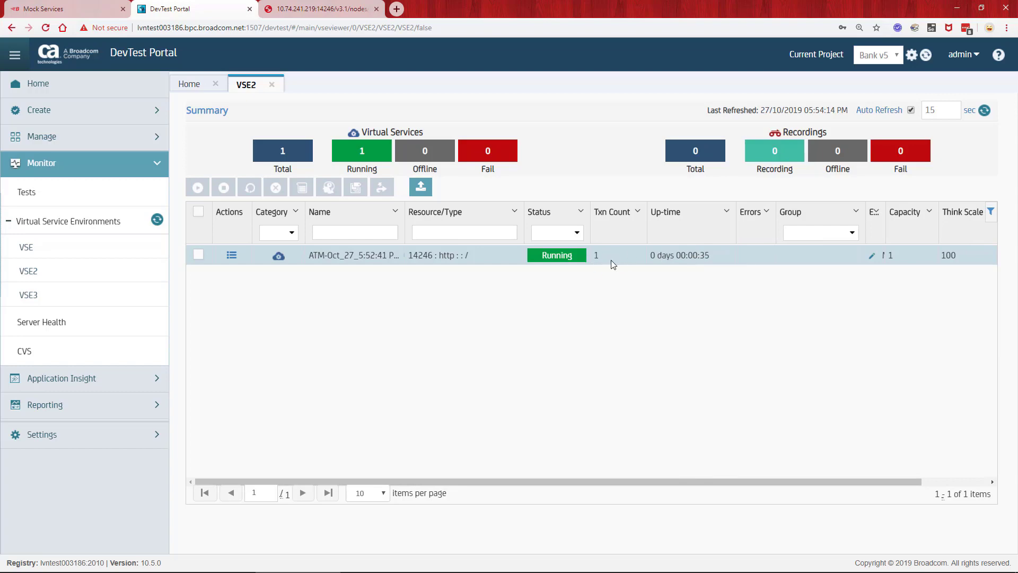
- Resend the ATM lookup request and see VSE2's transaction count rise to 2
left_click(318, 8)
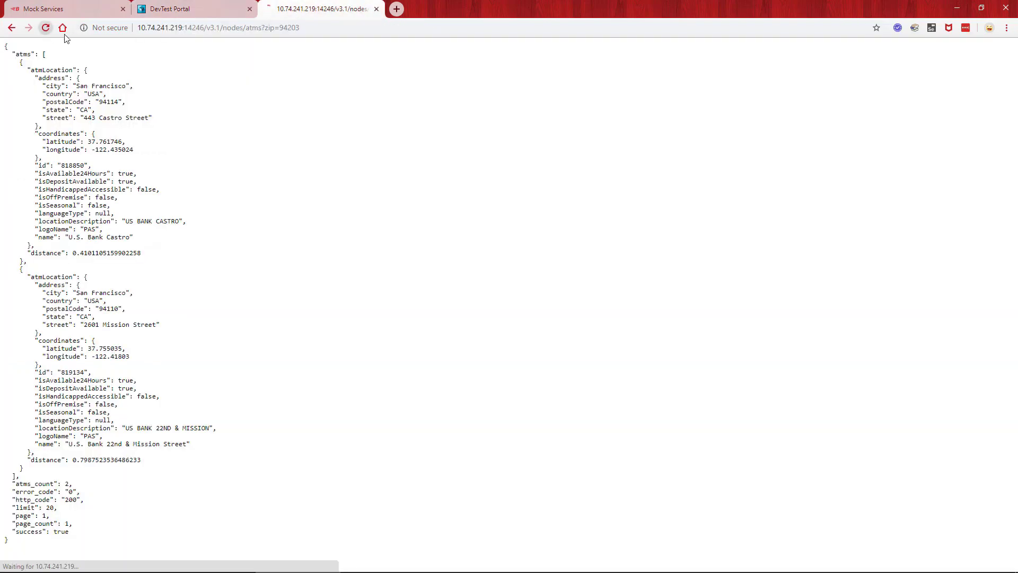
left_click(189, 9)
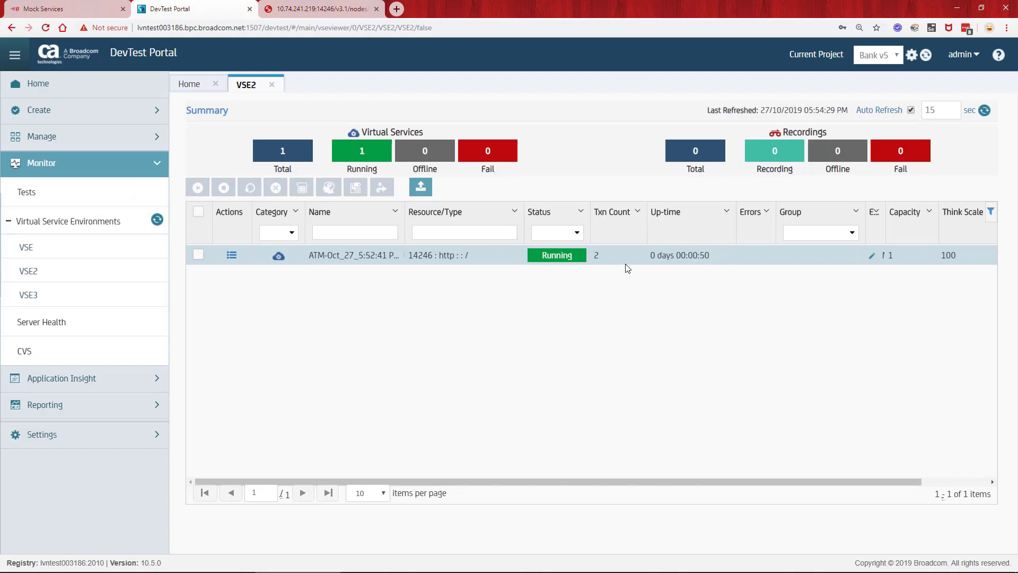
mouse_move(616, 268)
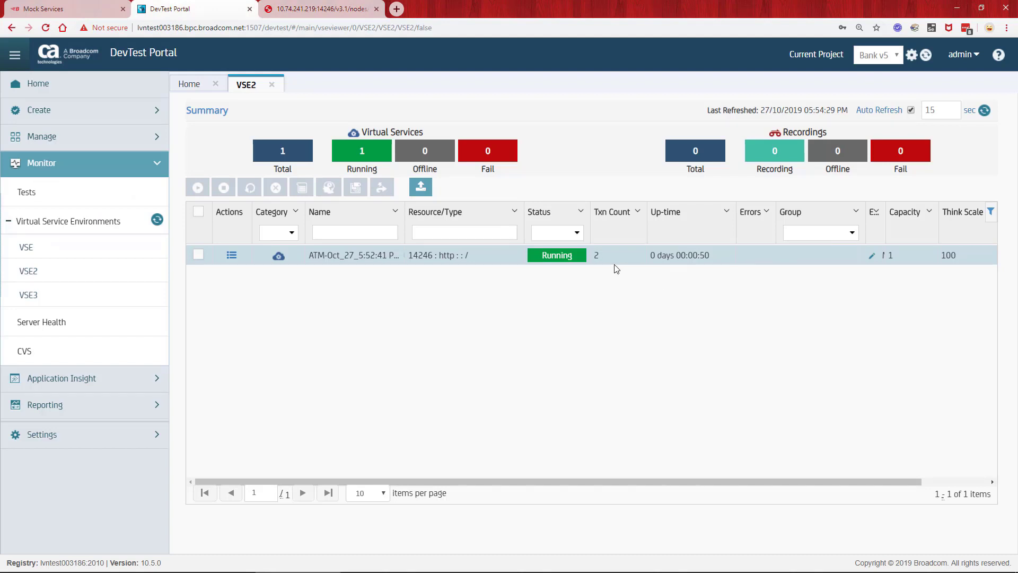
mouse_move(199, 170)
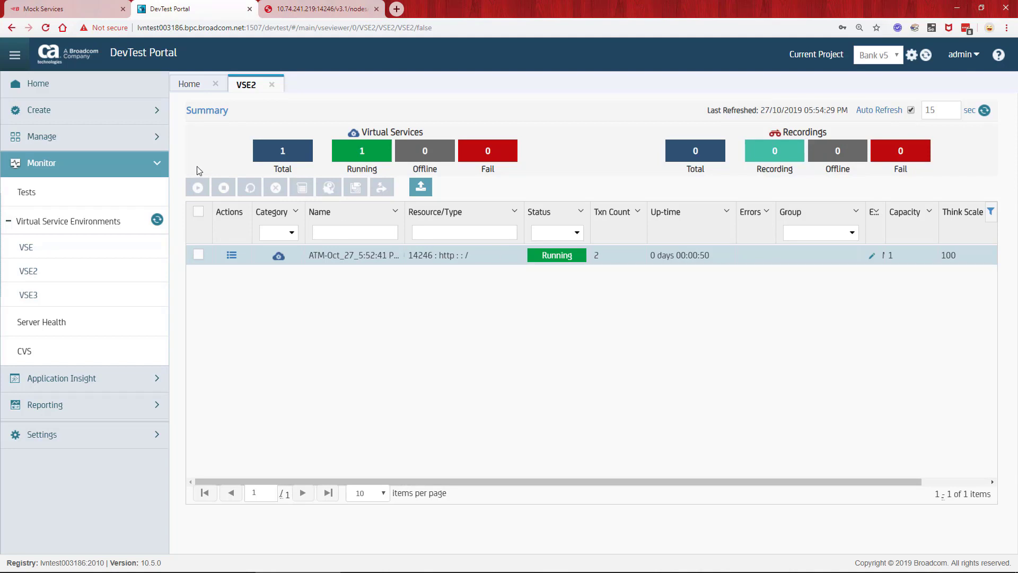
left_click(65, 8)
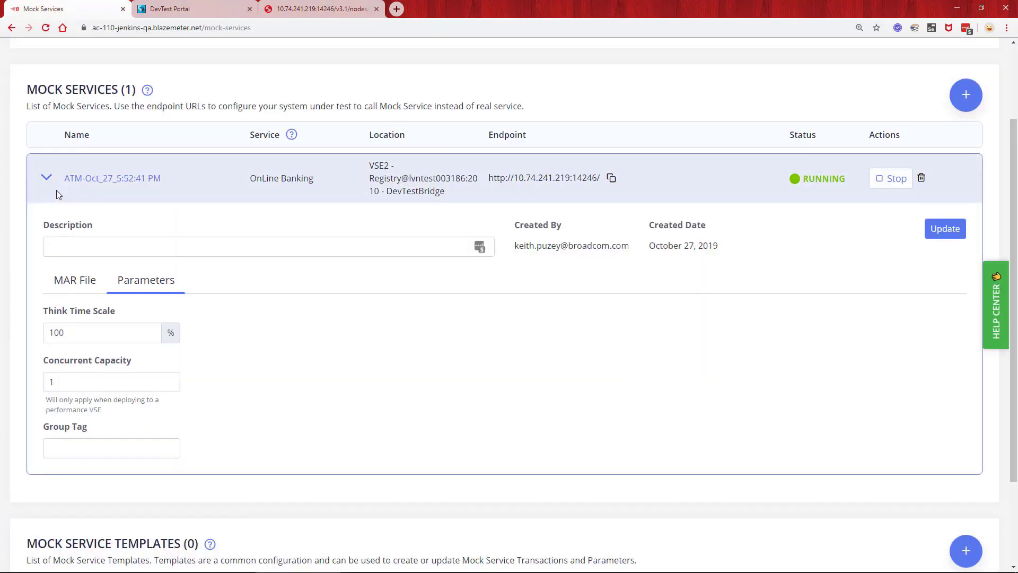
- Stop the running ATM mock service in BlazeMeter and return to the ATM lookup page
left_click(46, 177)
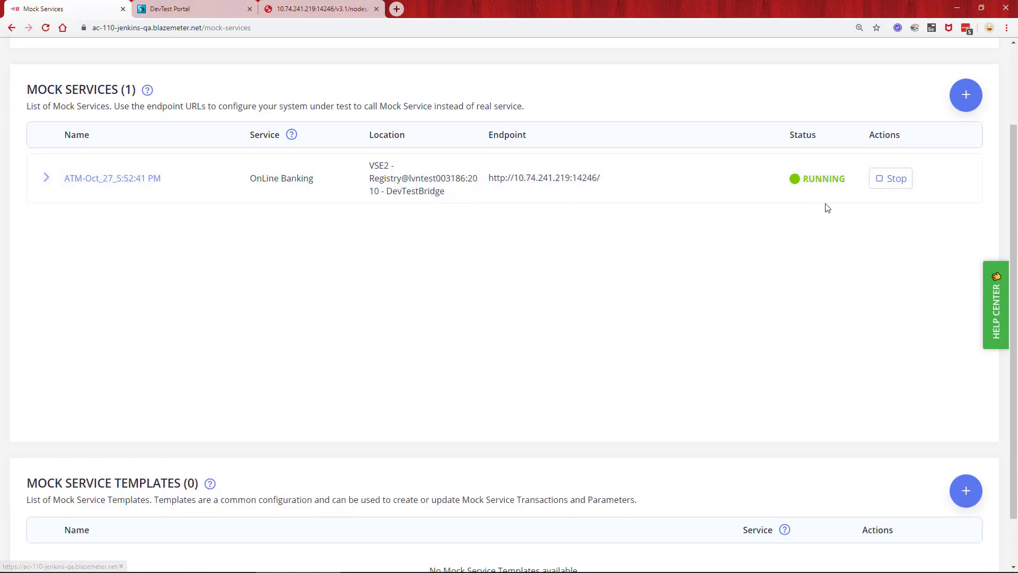
left_click(891, 178)
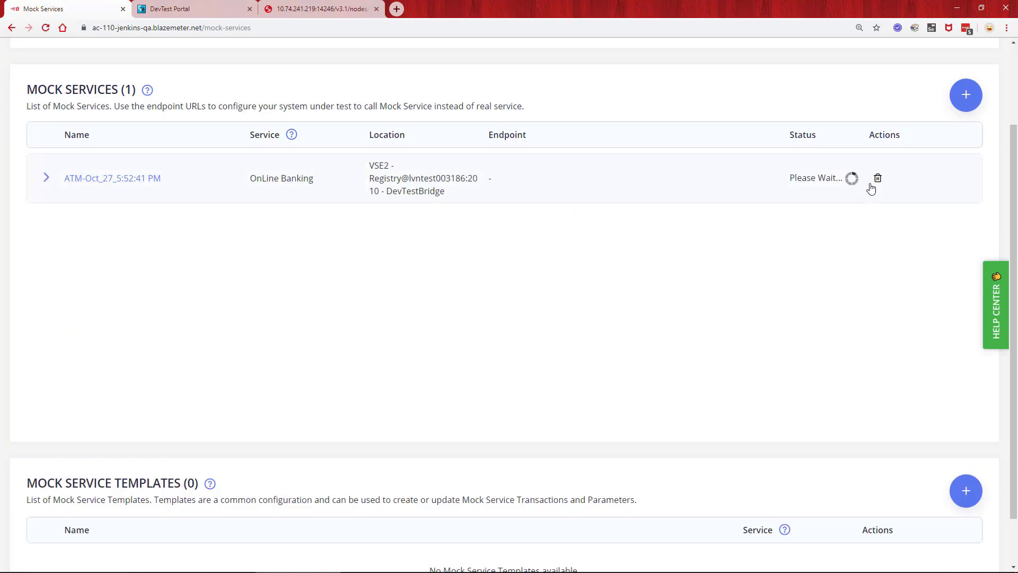
mouse_move(852, 199)
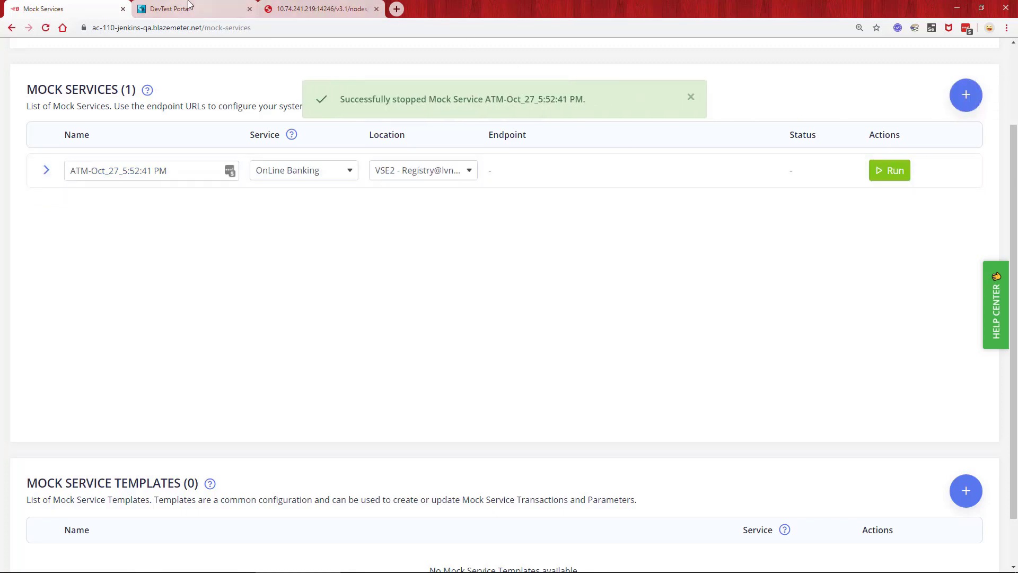
left_click(320, 9)
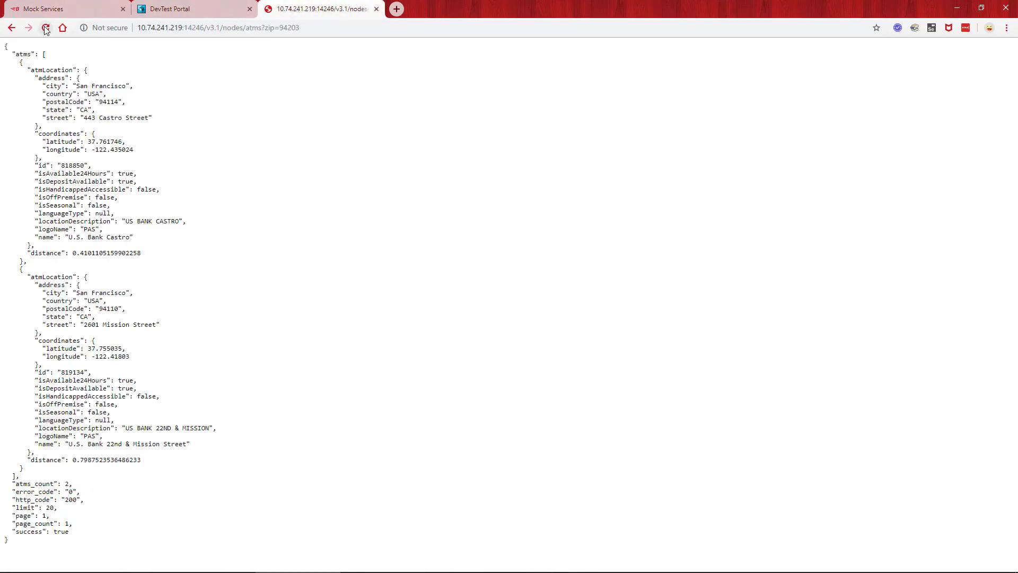
- Confirm the ATM lookup now fails with connection refused, then view the stopped service in BlazeMeter
left_click(45, 28)
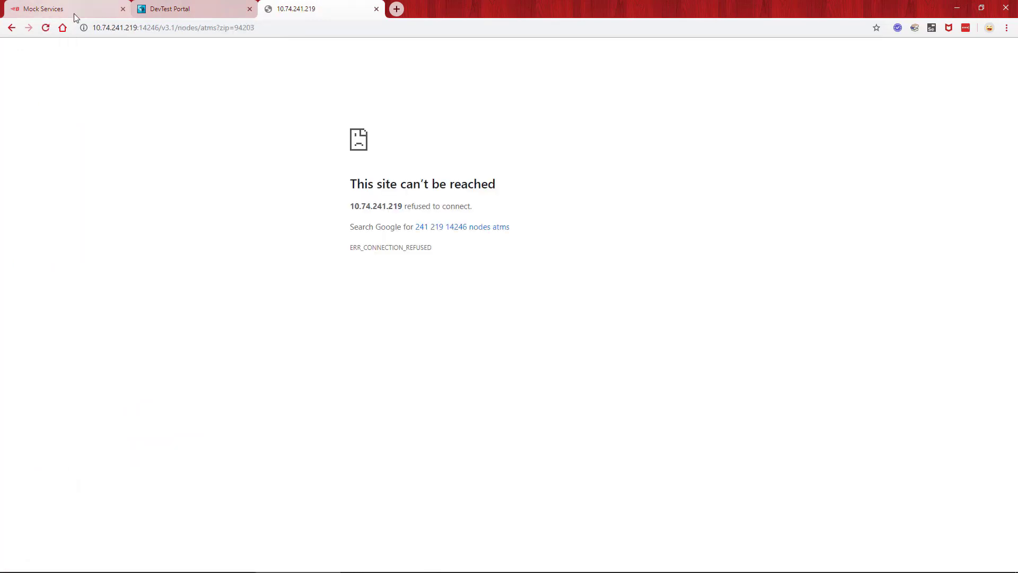
left_click(43, 8)
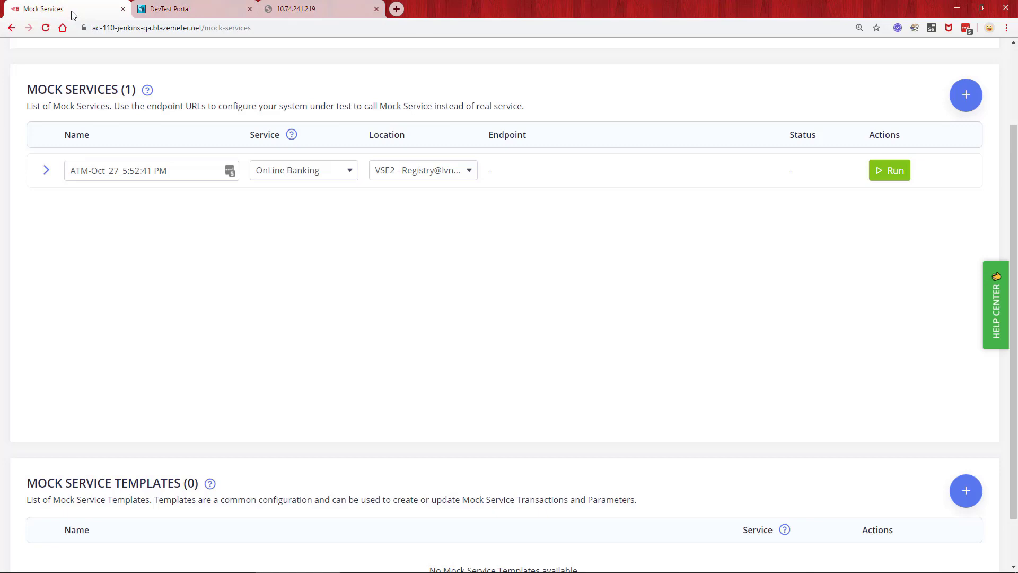